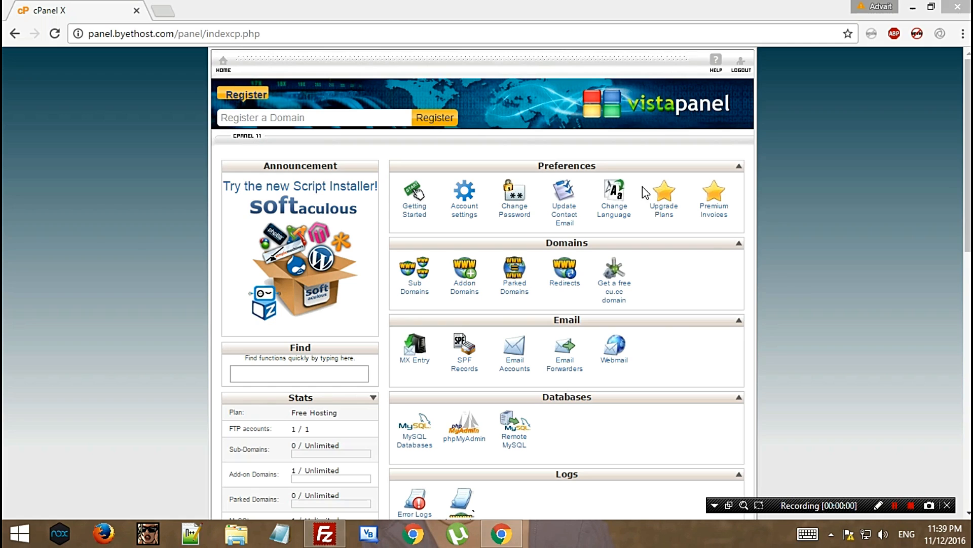
mouse_move(910, 362)
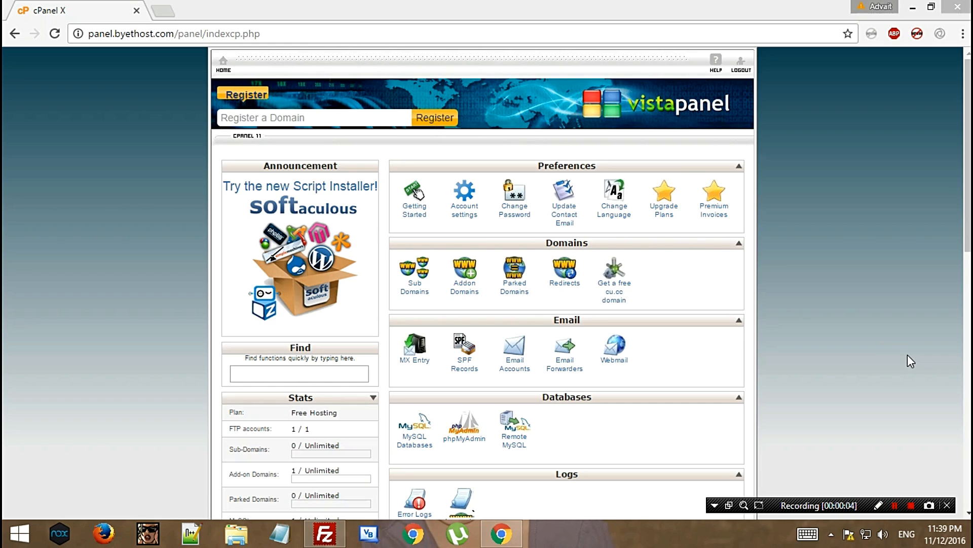
mouse_move(233, 275)
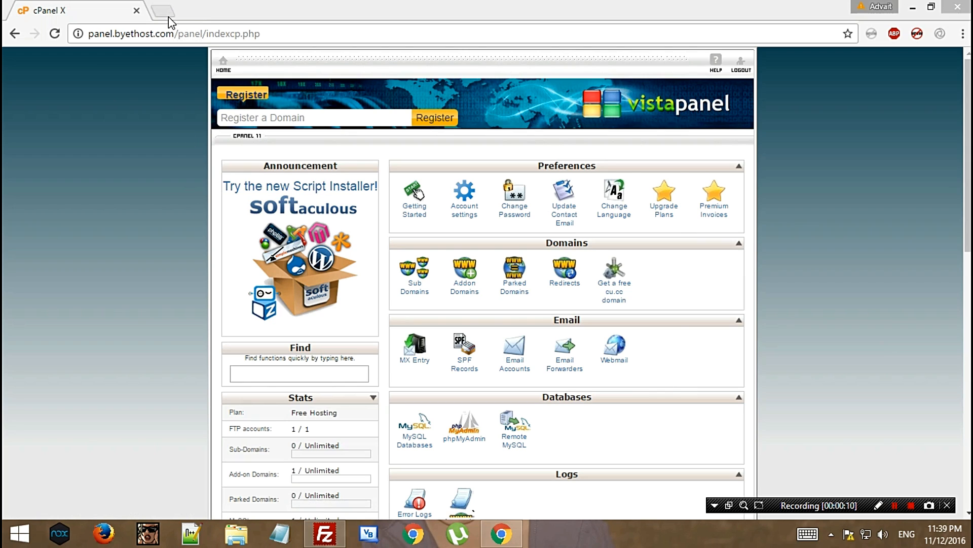
mouse_move(374, 264)
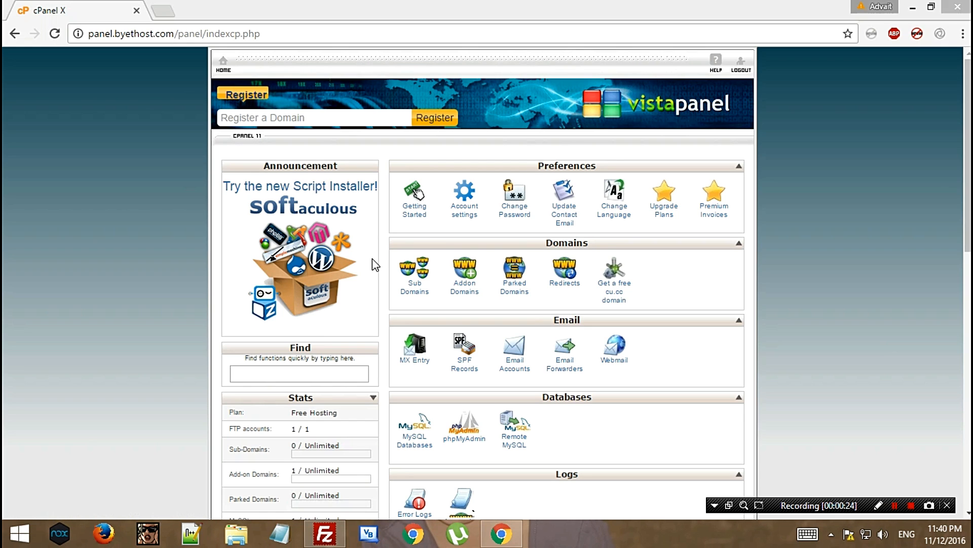
mouse_move(940, 439)
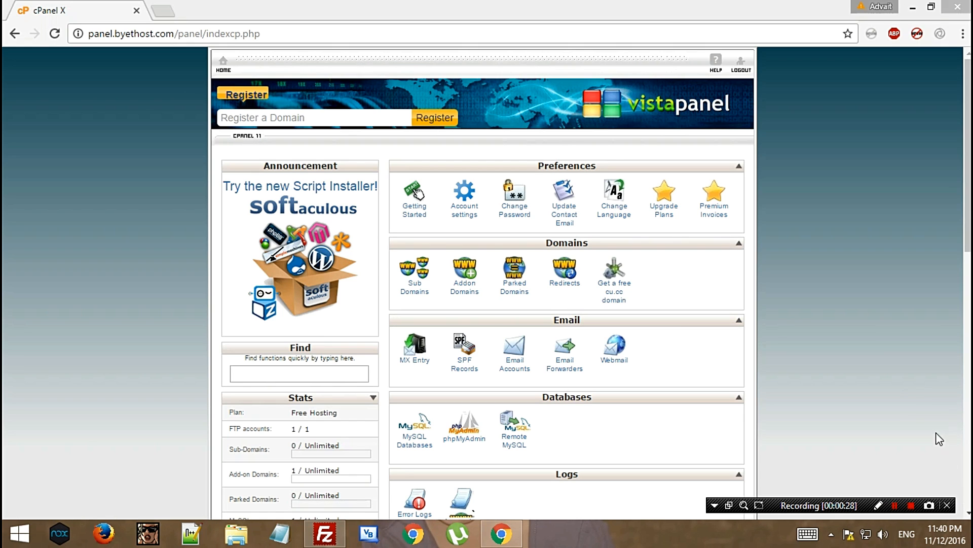
Browse the VistaPanel home page, then return to the top to the Softaculous installer announcement
scroll("down", 3)
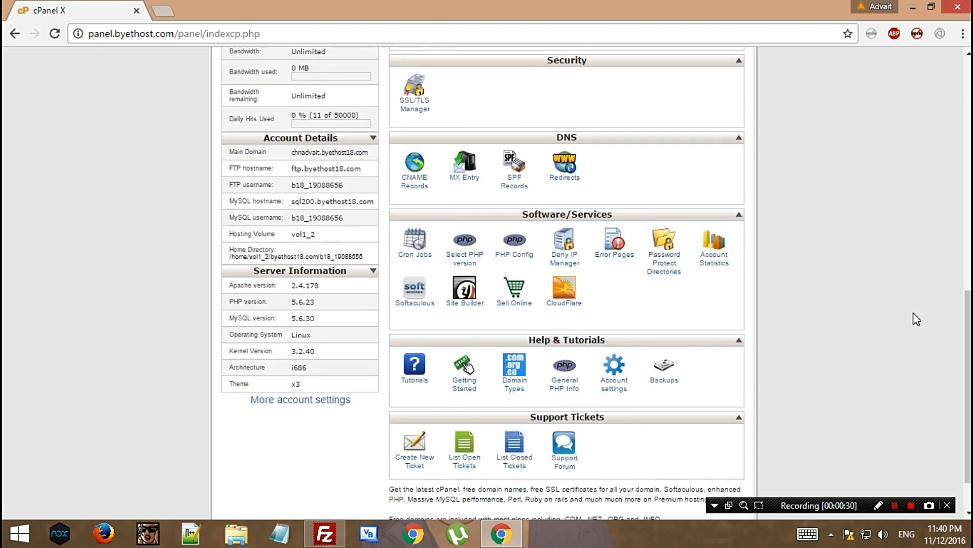
scroll("up", 3)
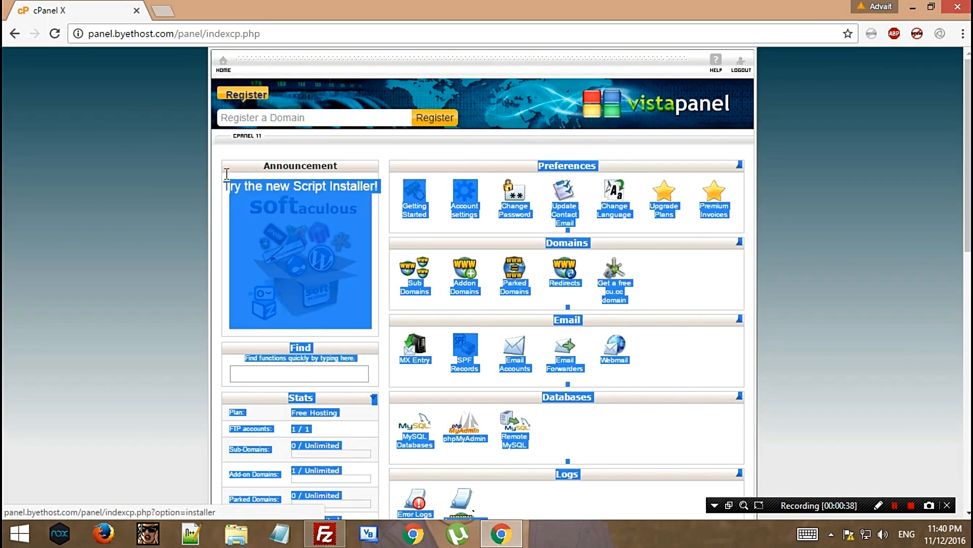
mouse_move(412, 247)
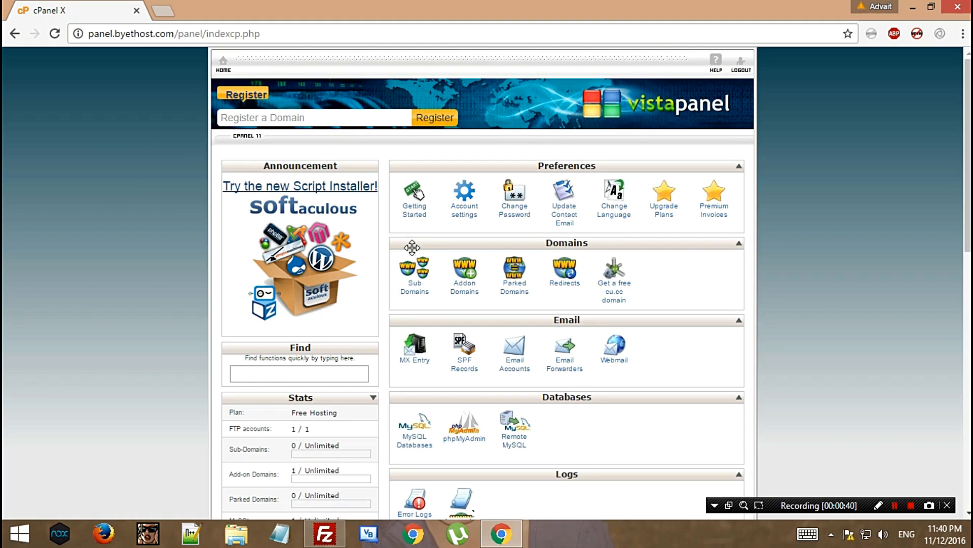
mouse_move(334, 190)
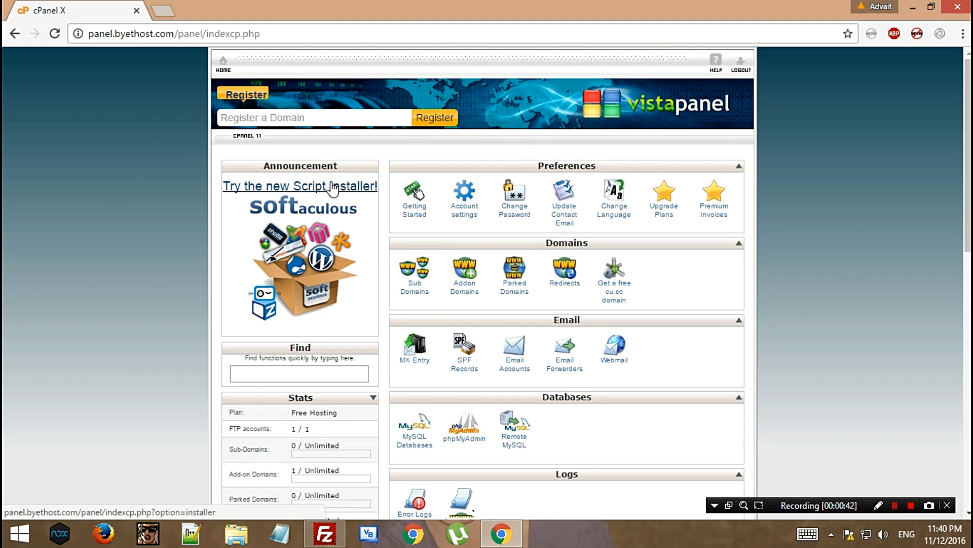
mouse_move(326, 180)
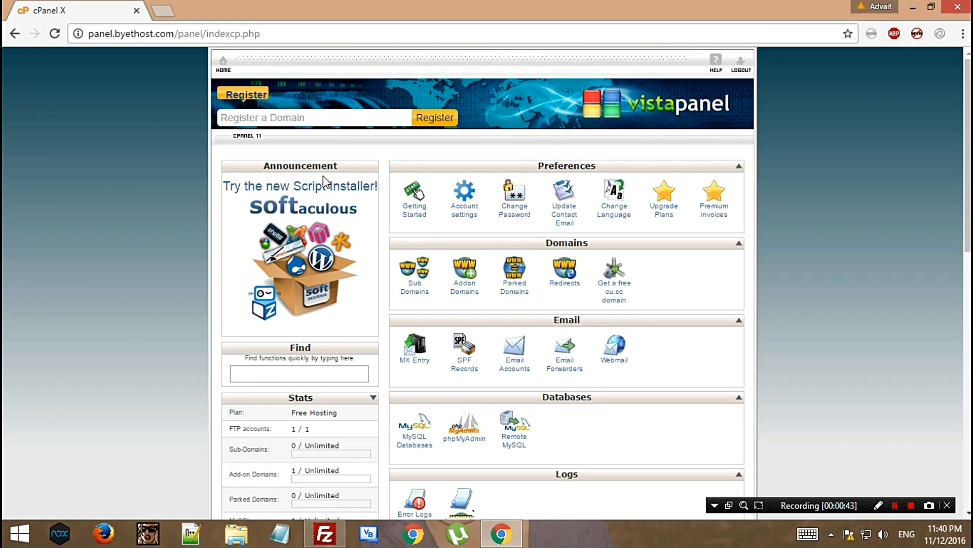
mouse_move(335, 189)
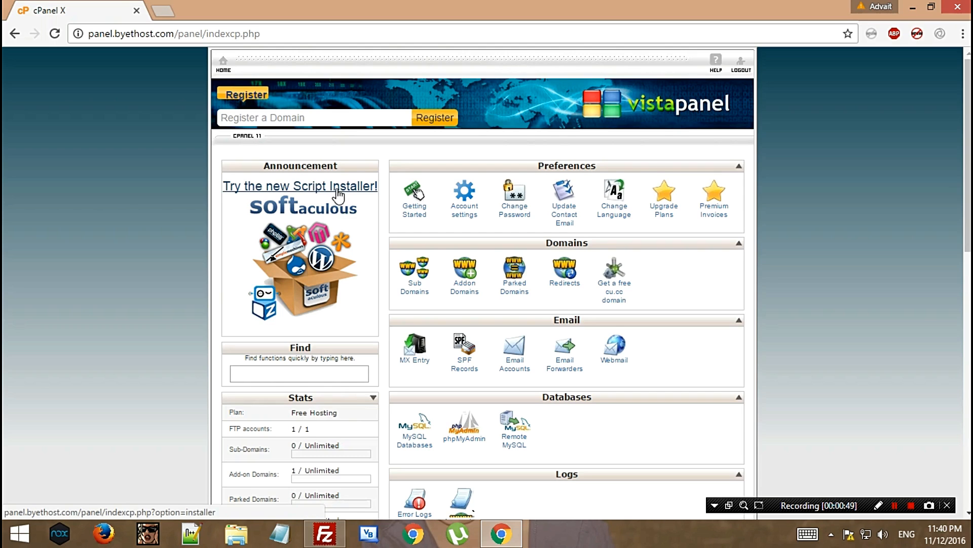
scroll("down", 3)
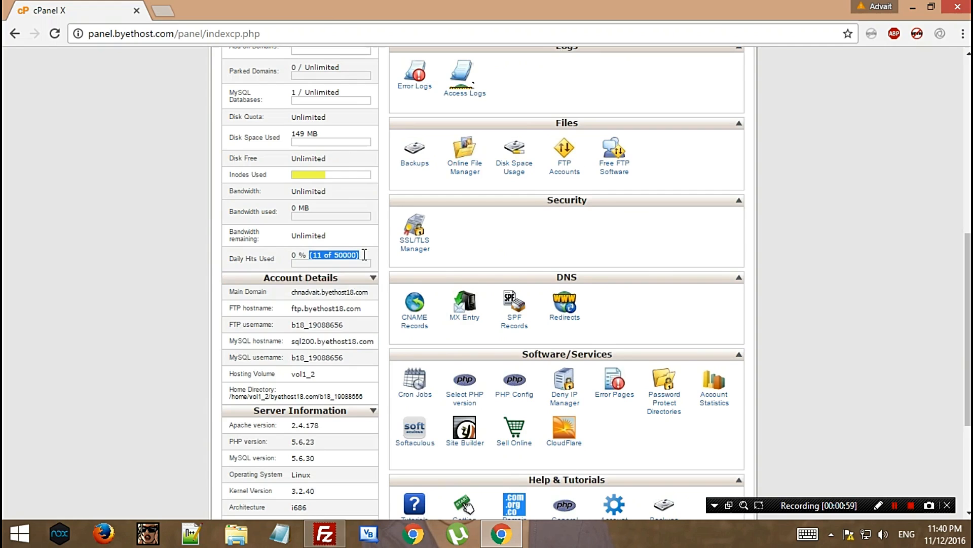
left_click(364, 257)
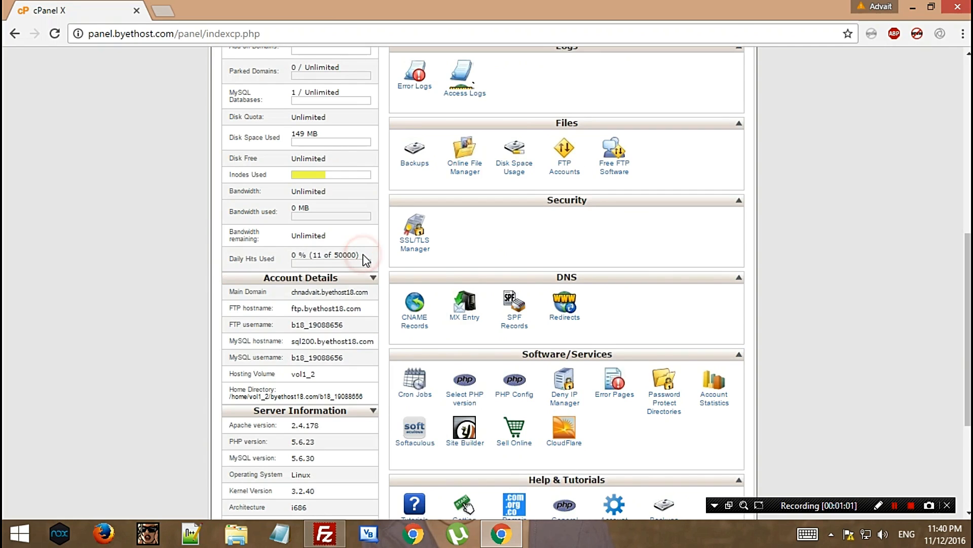
double_click(247, 174)
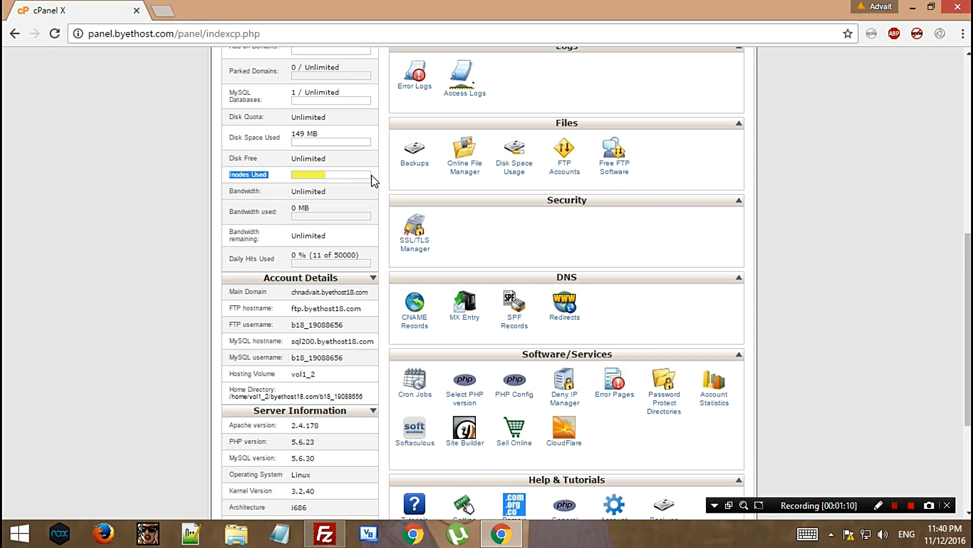
left_click(371, 177)
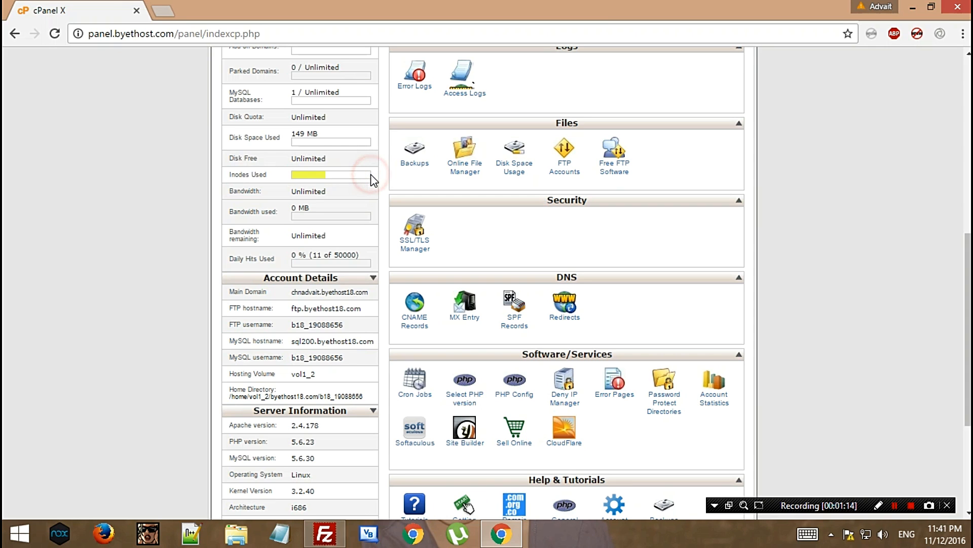
scroll("up", 3)
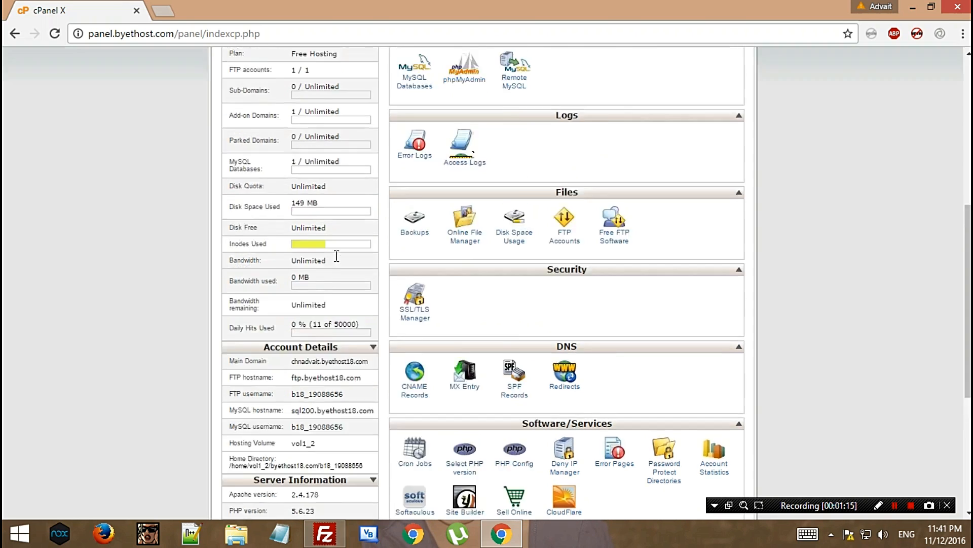
scroll("up", 3)
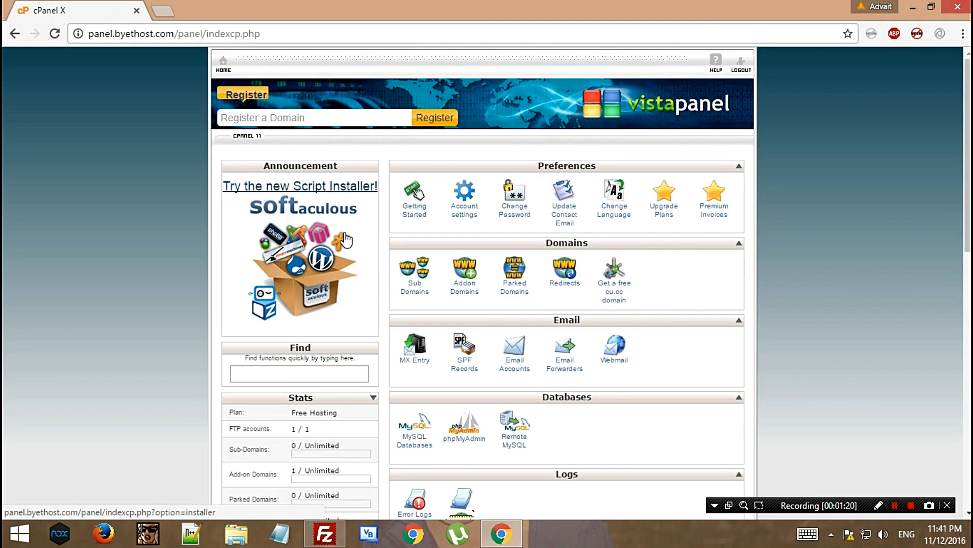
mouse_move(298, 245)
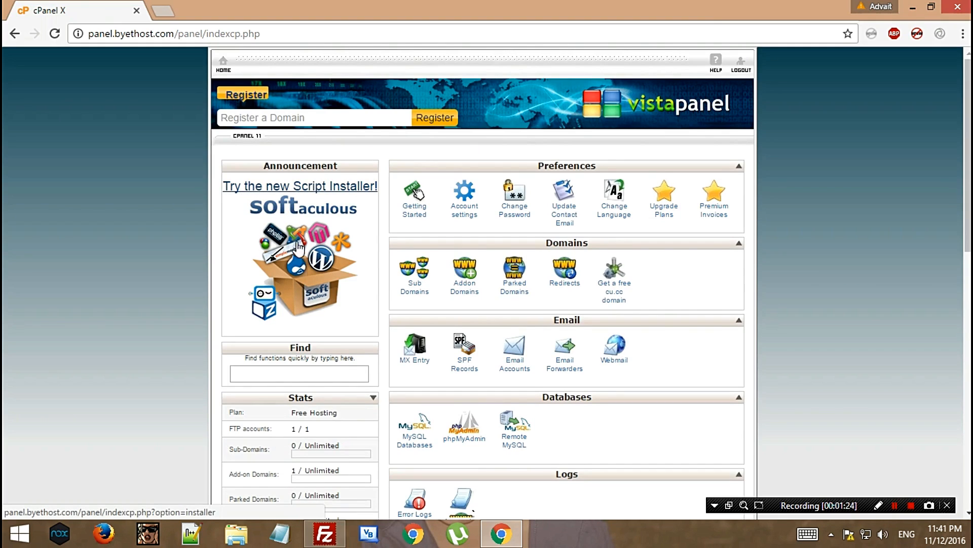
mouse_move(258, 177)
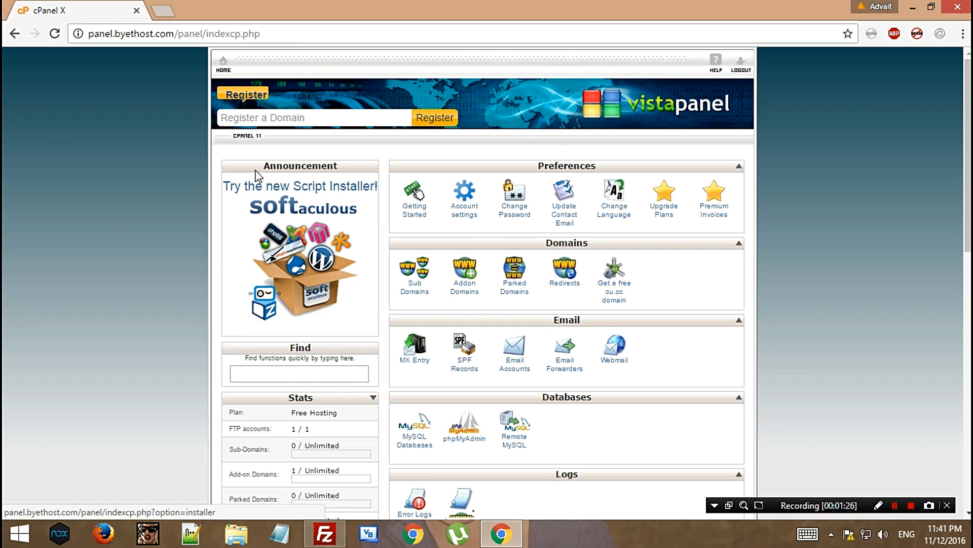
mouse_move(343, 263)
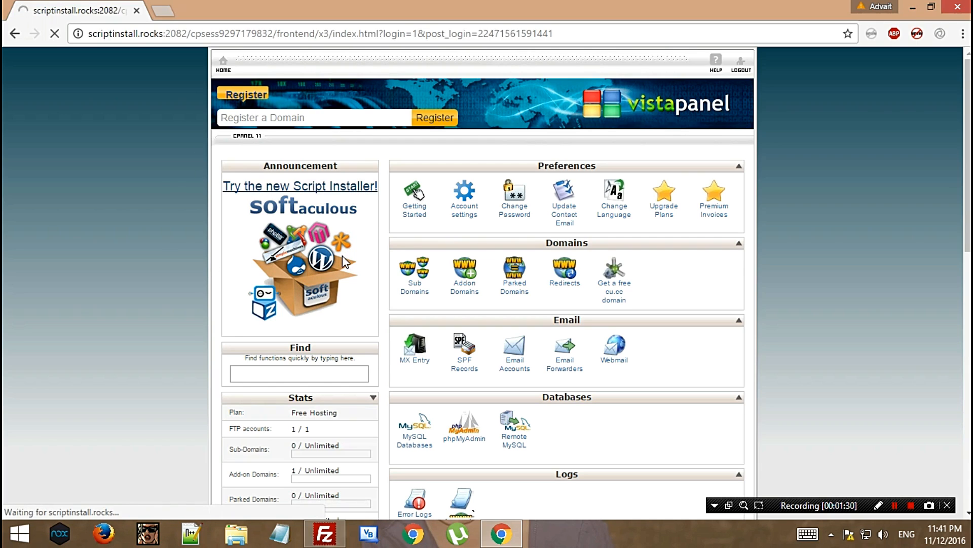
Launch the Softaculous script installer and scroll through its Top Scripts catalogue
left_click(300, 185)
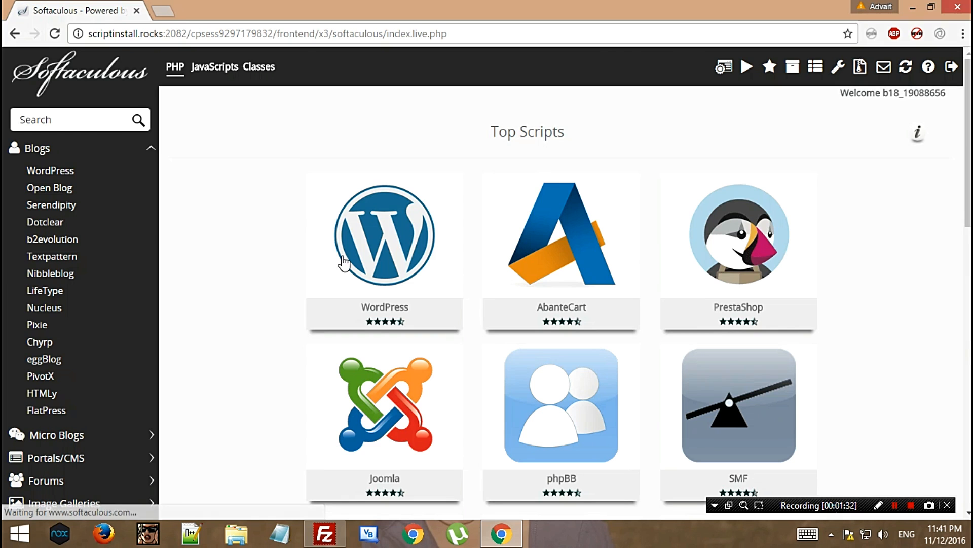
scroll("down", 3)
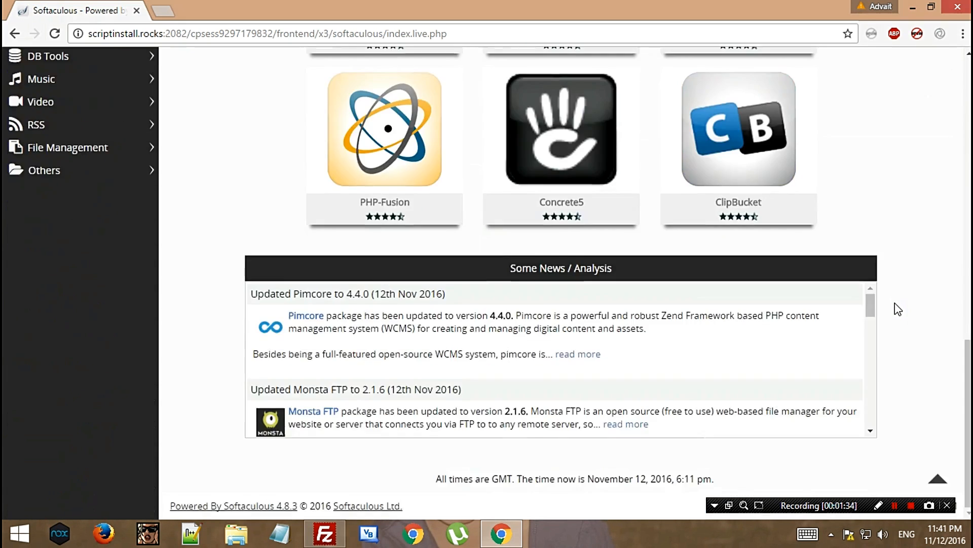
scroll("up", 3)
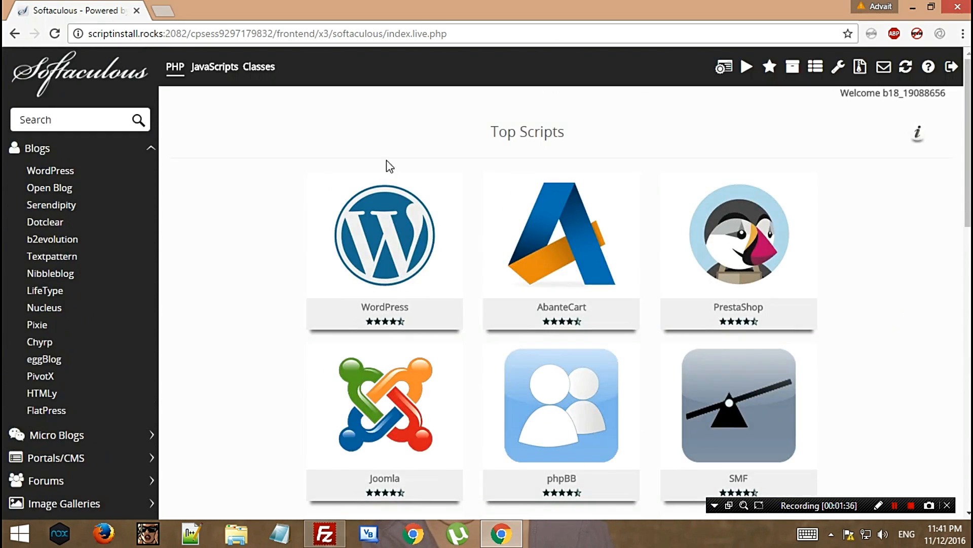
scroll("down", 3)
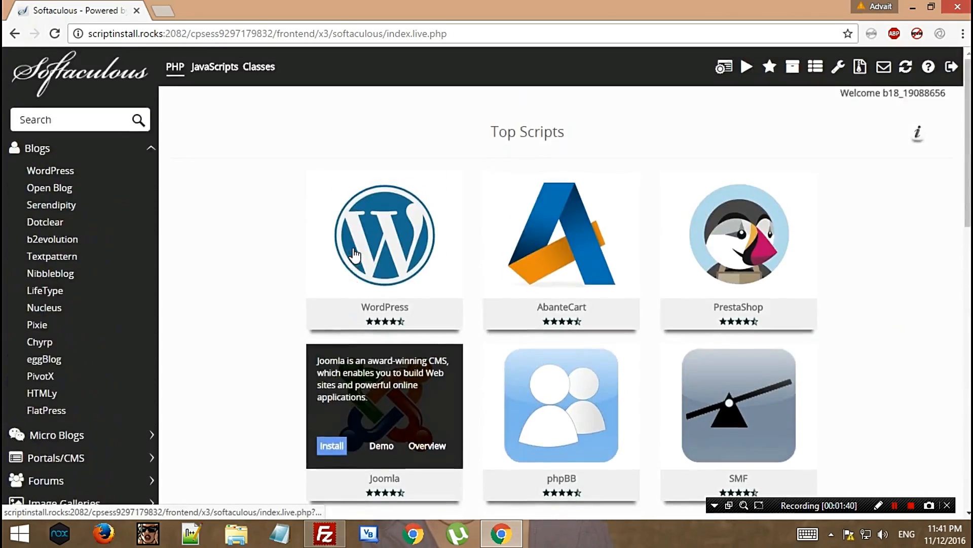
mouse_move(362, 348)
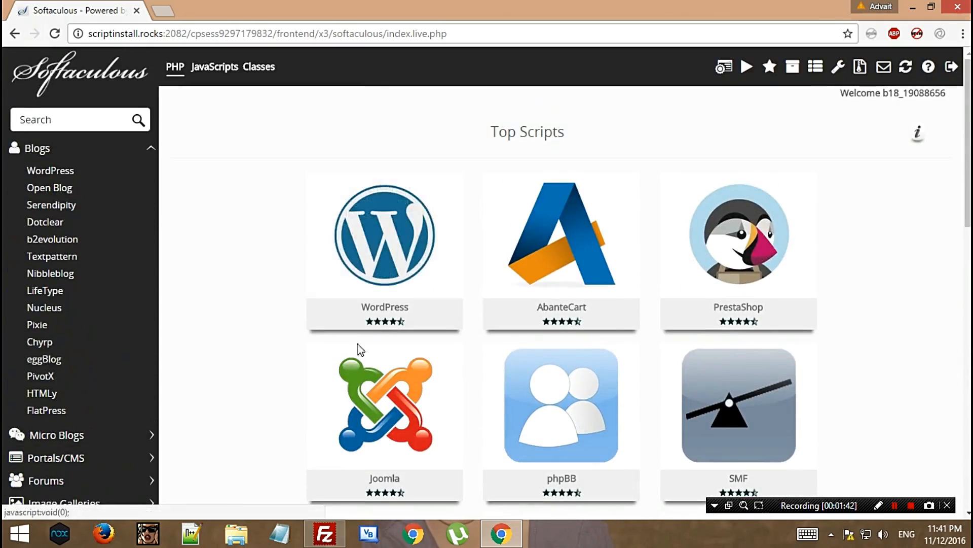
mouse_move(260, 267)
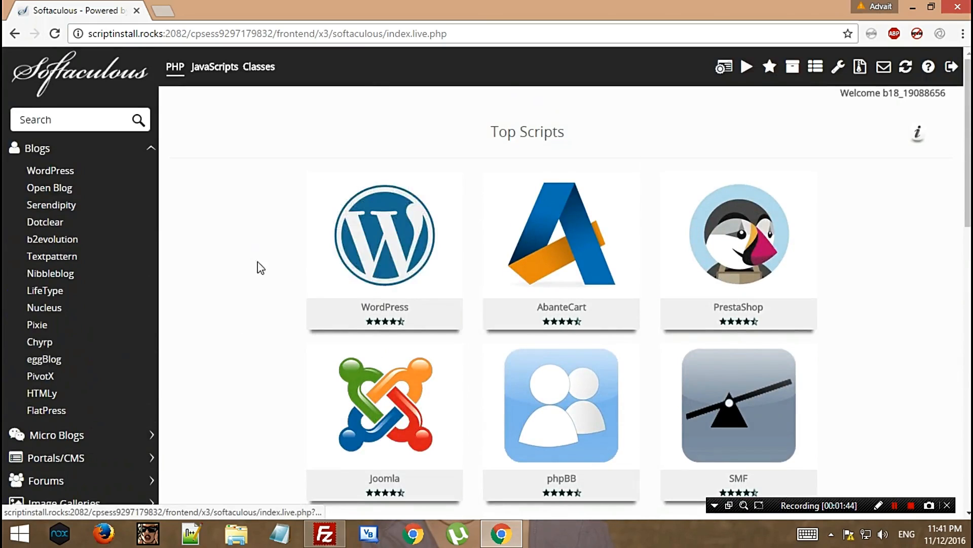
mouse_move(384, 234)
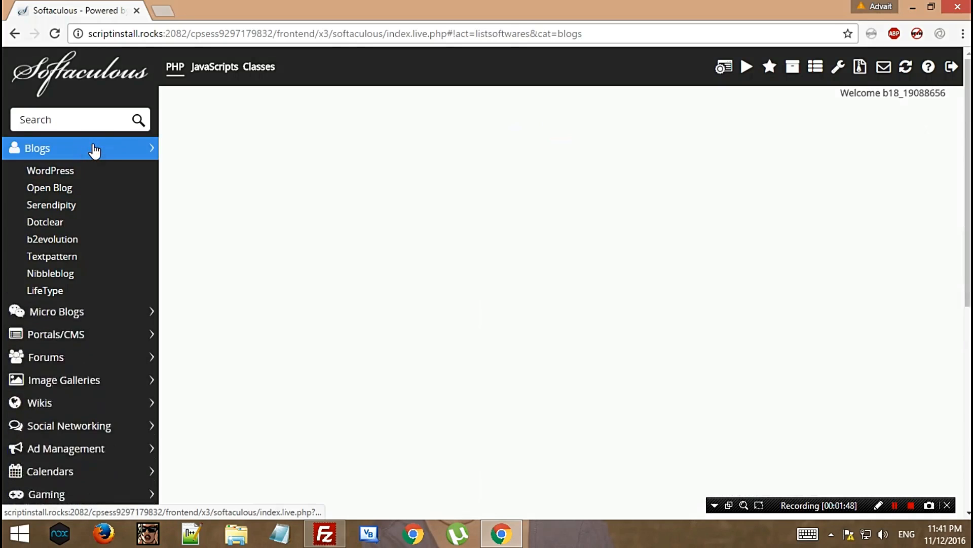
Open the Blogs category, then the WordPress page, scrolling to its 21.53 MB space requirement
left_click(36, 148)
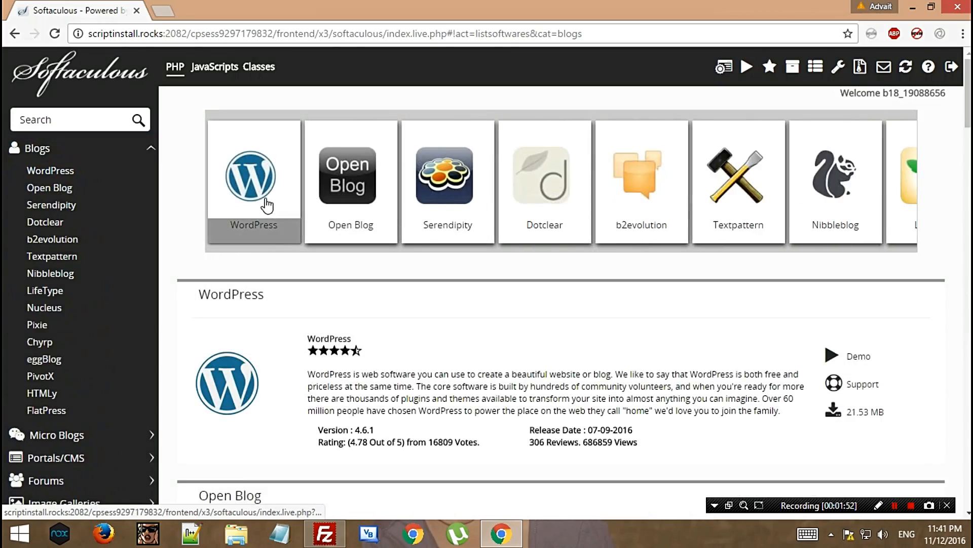
scroll("down", 3)
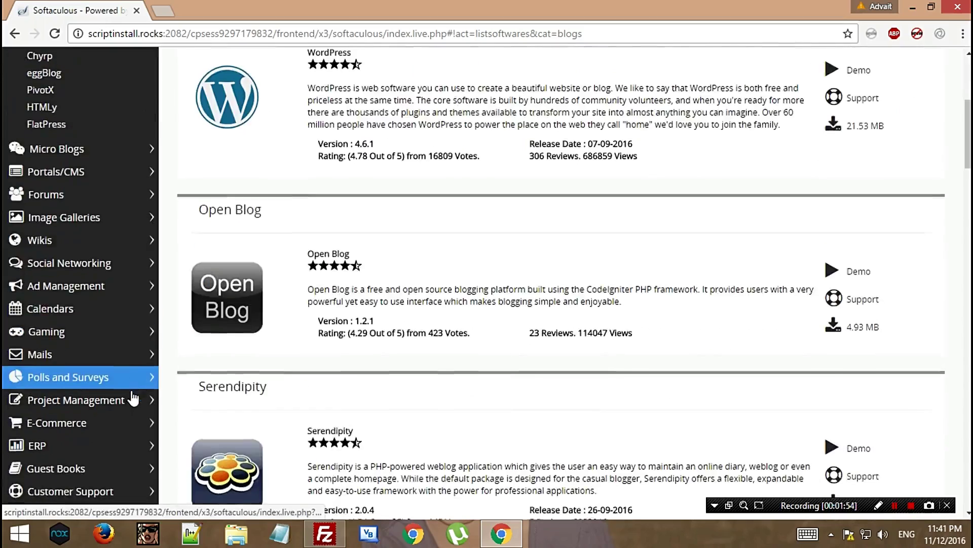
scroll("up", 3)
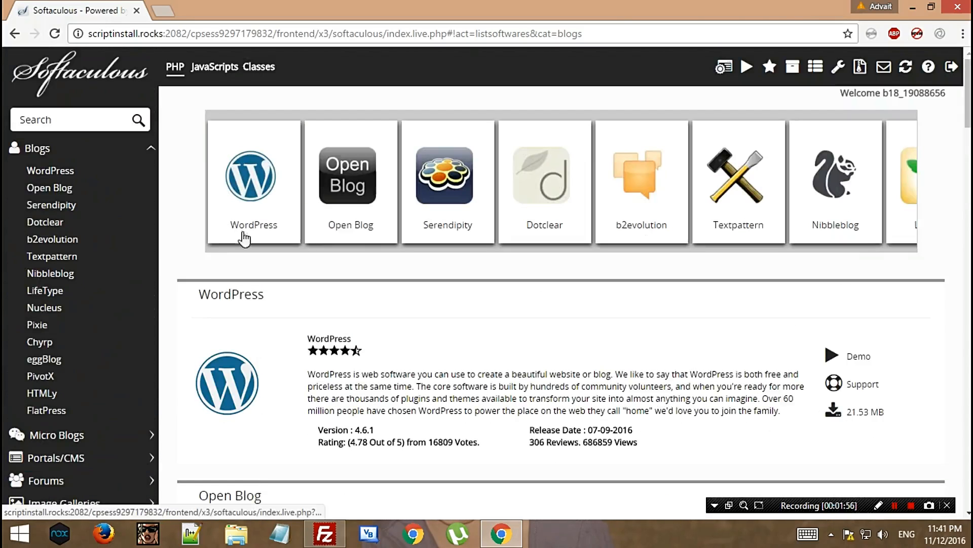
left_click(251, 176)
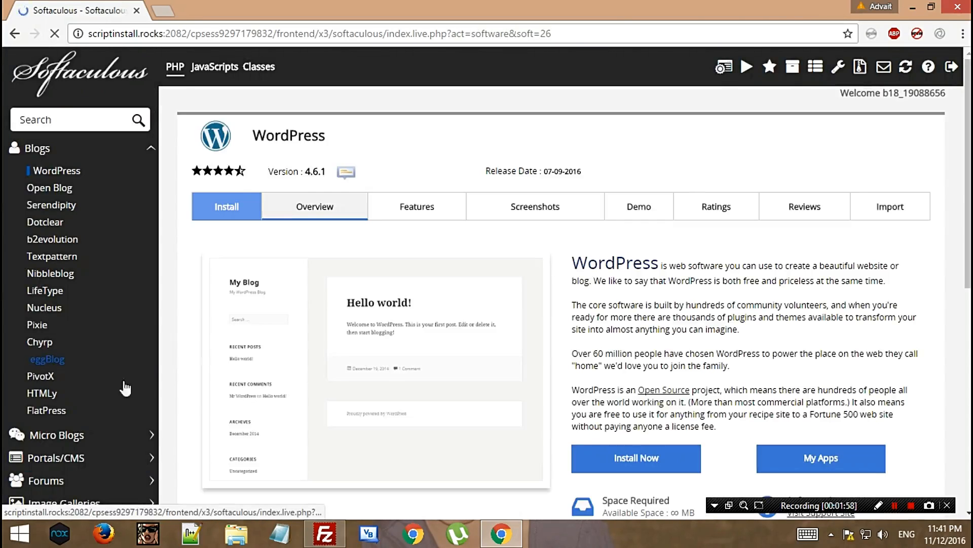
scroll("down", 3)
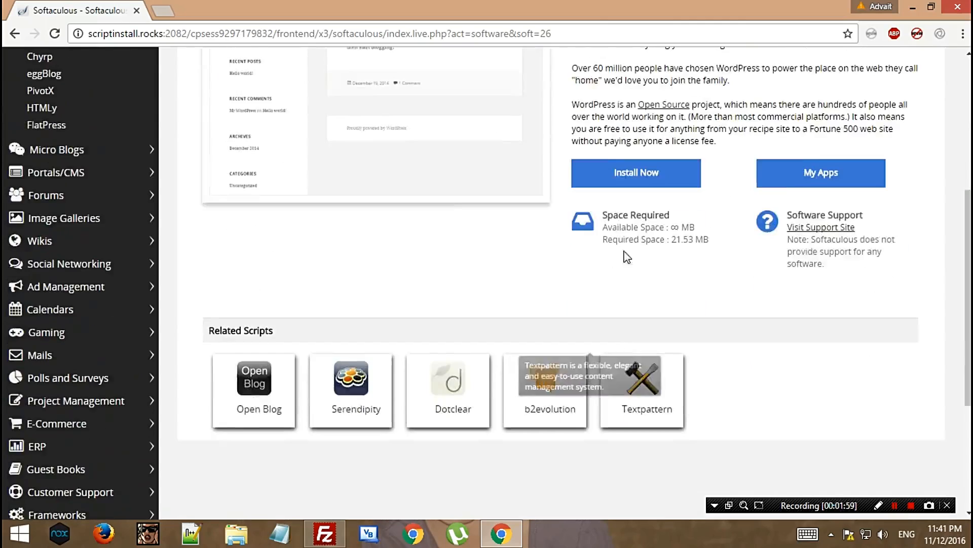
mouse_move(666, 173)
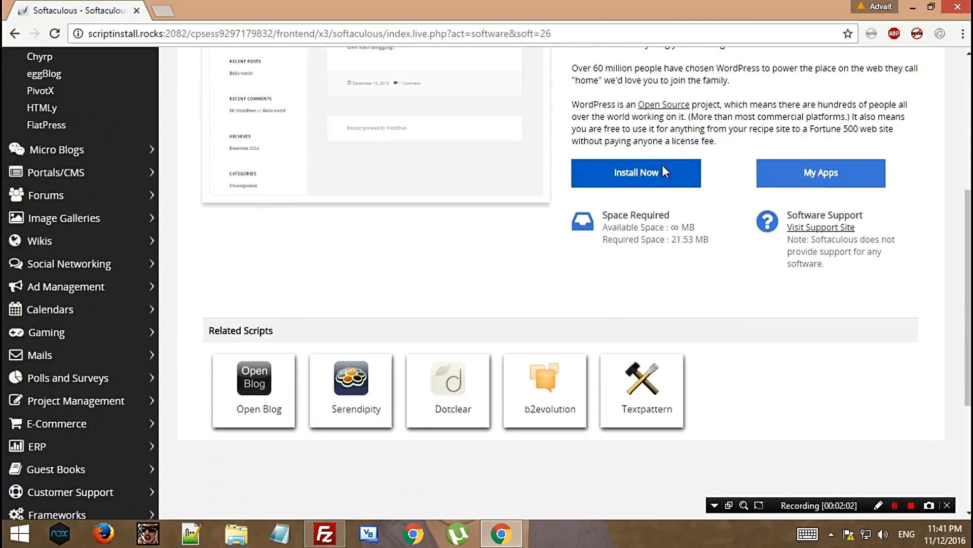
mouse_move(643, 185)
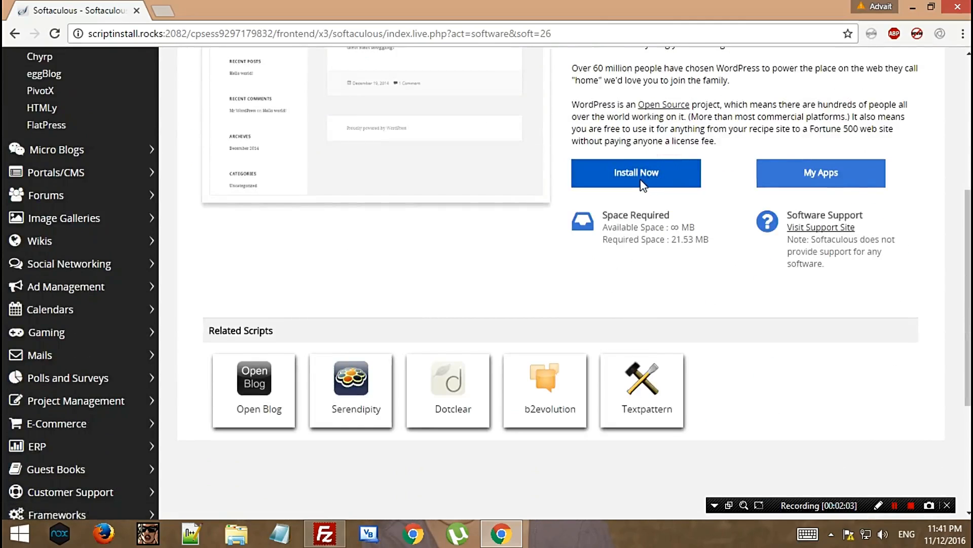
Start a WordPress install and choose chnadvait.byethost18.com from the Choose Domain list
left_click(636, 173)
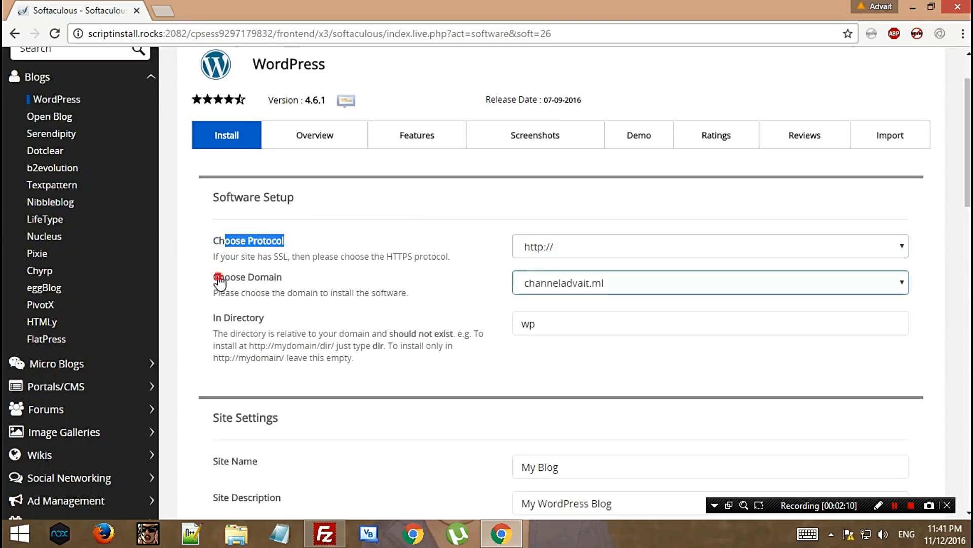
left_click(708, 283)
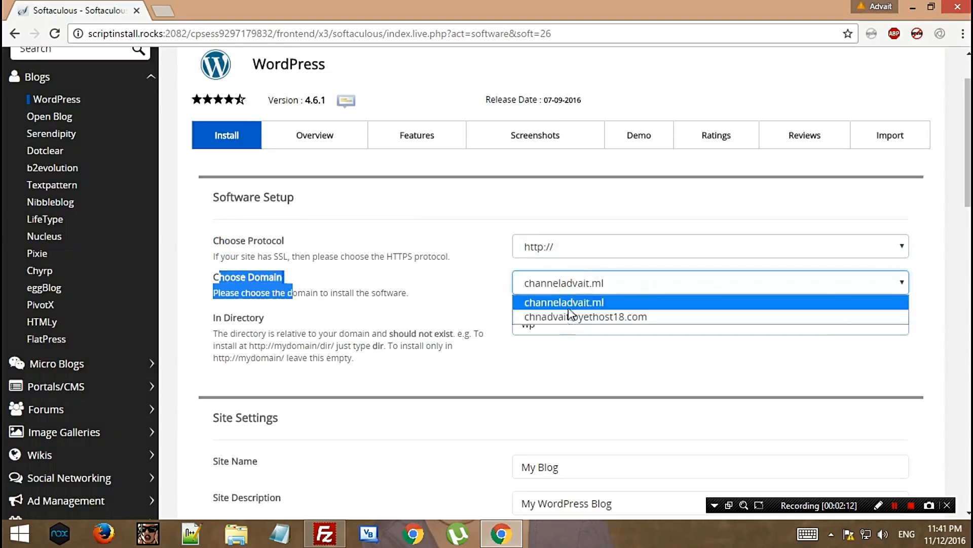
mouse_move(677, 311)
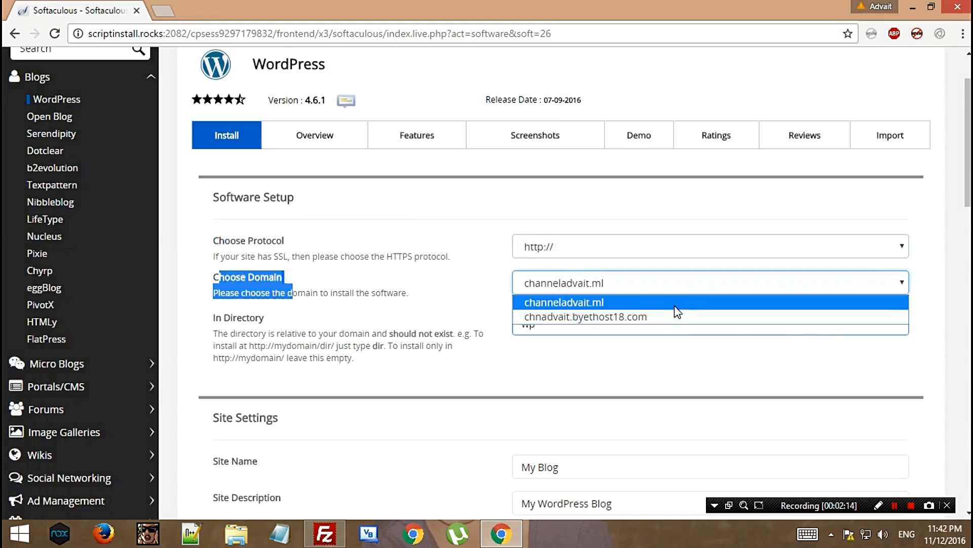
mouse_move(556, 313)
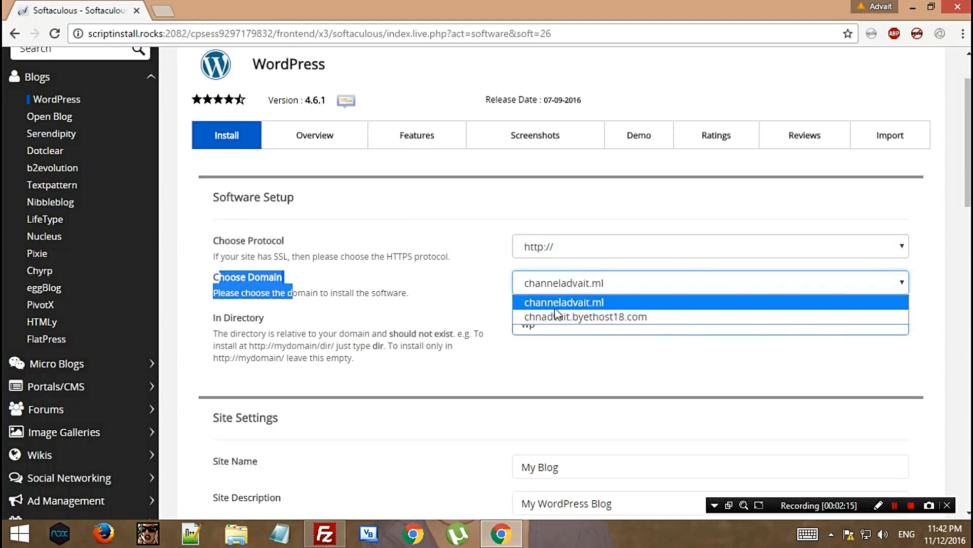
mouse_move(609, 302)
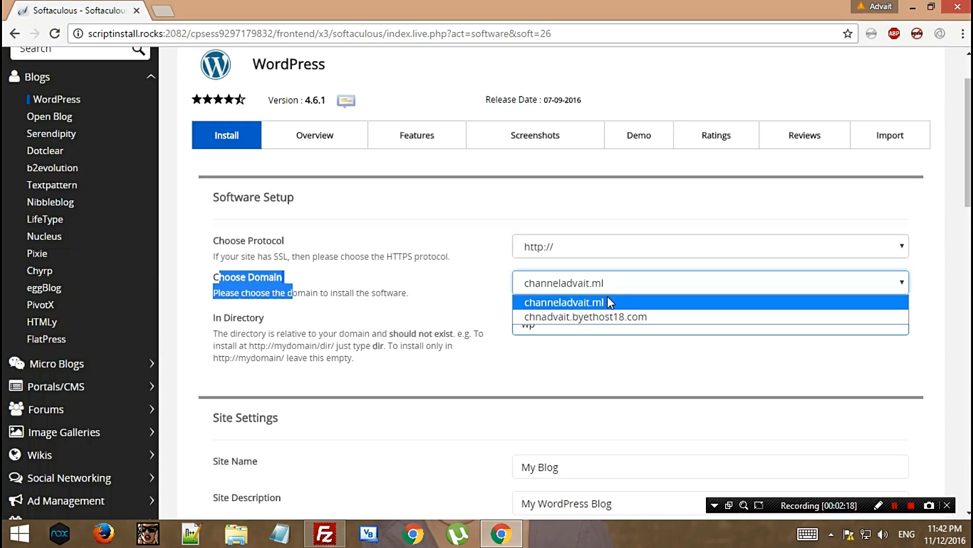
mouse_move(611, 320)
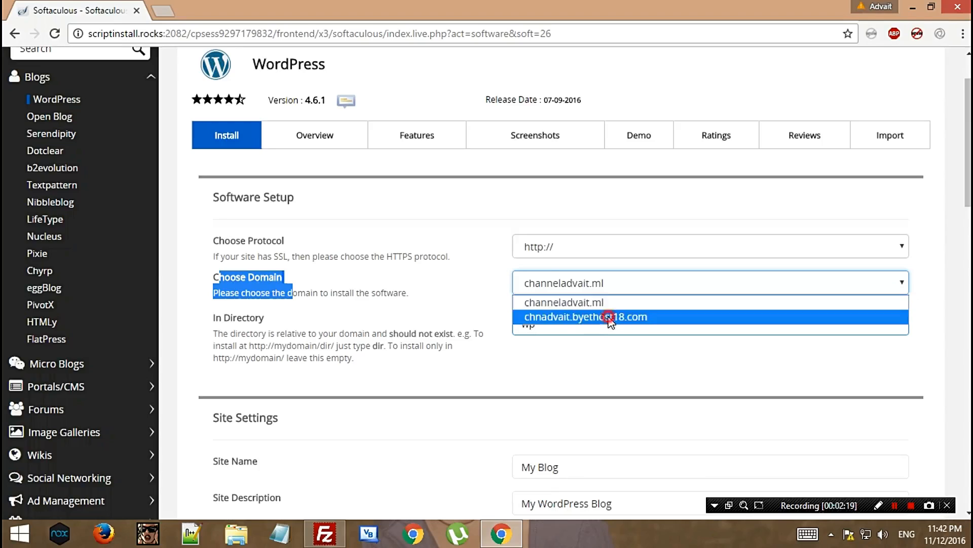
left_click(586, 316)
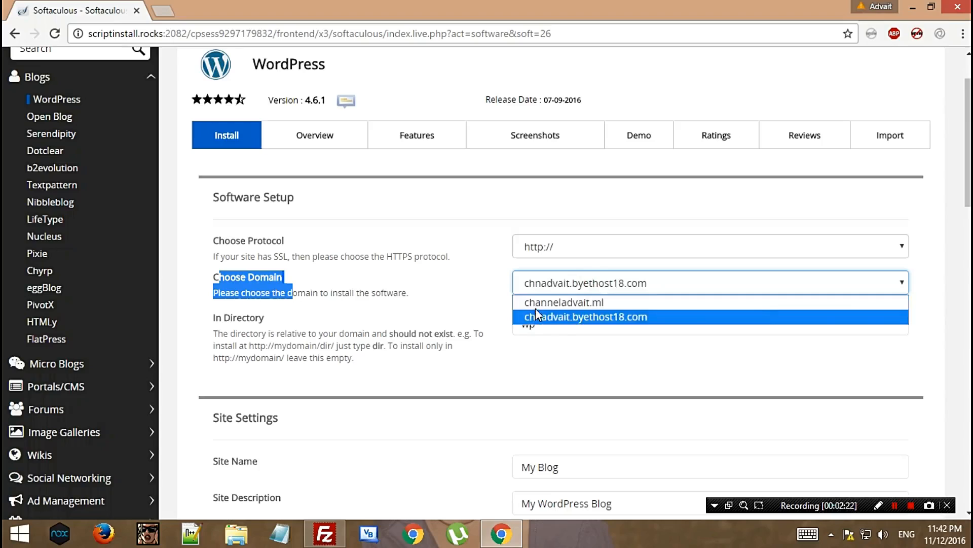
mouse_move(564, 303)
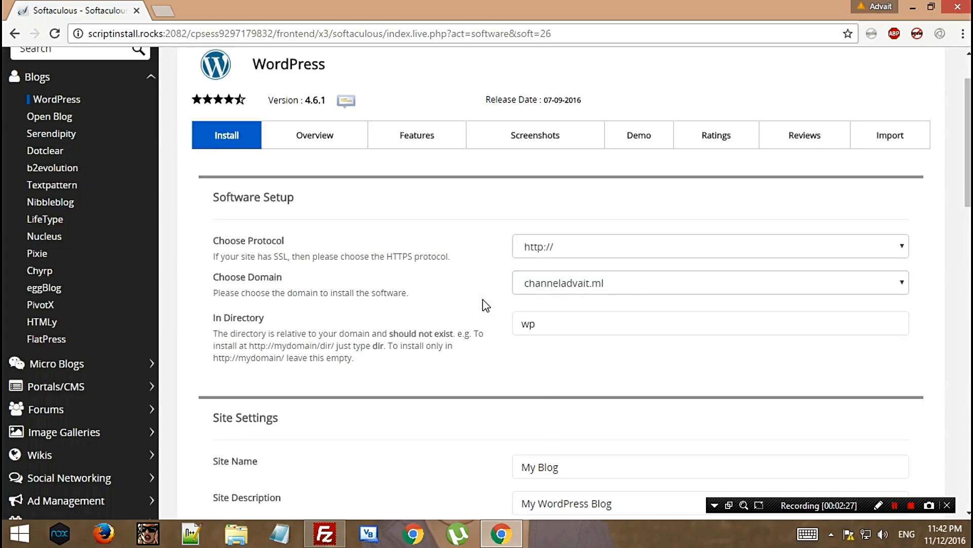
mouse_move(391, 332)
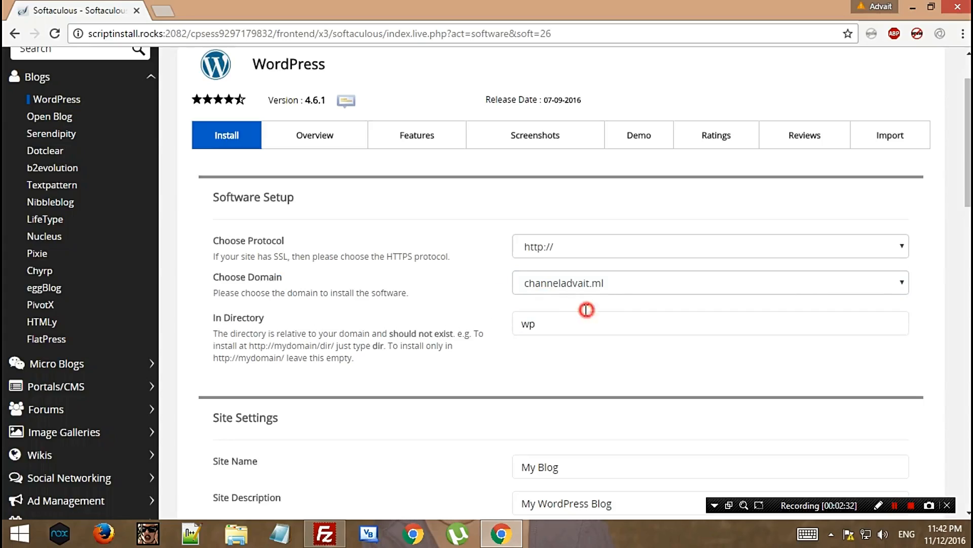
Empty the install directory; set site name 'Advait's blog!' and description 'Watch ChannelAdvait on YouTube!'
left_click(707, 282)
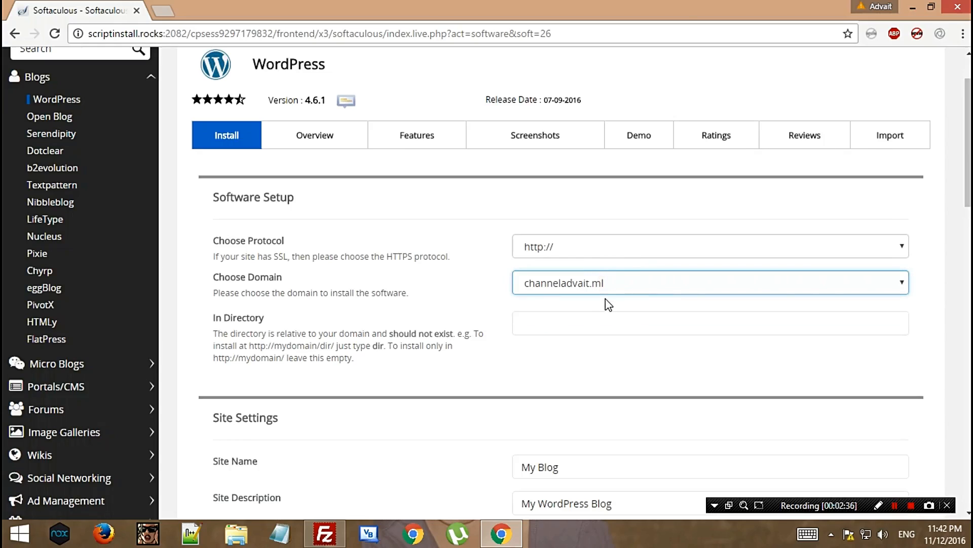
mouse_move(592, 309)
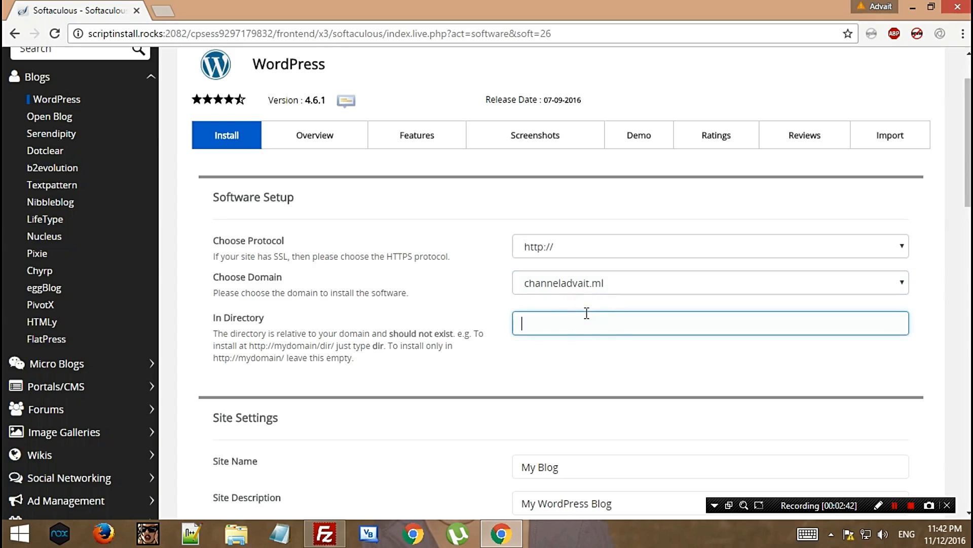
type("/blog")
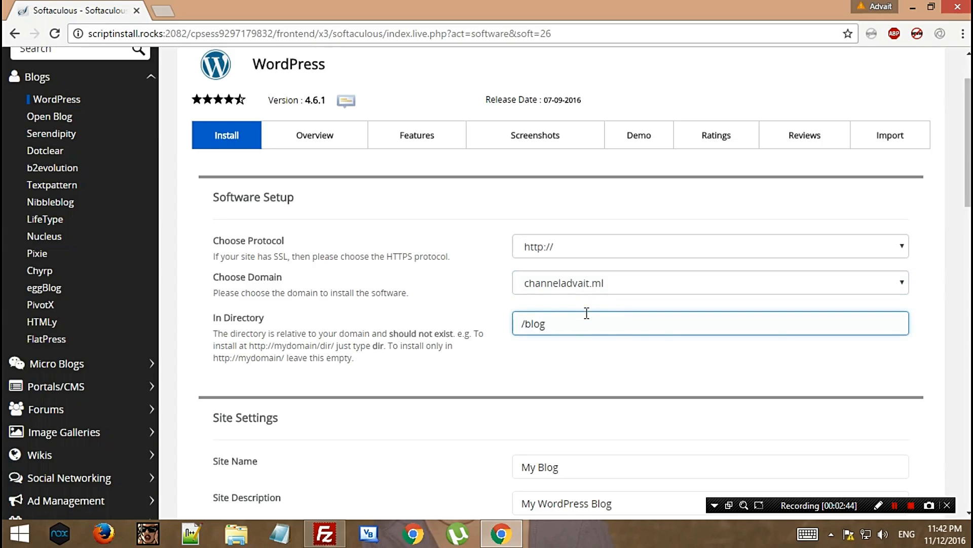
scroll("down", 3)
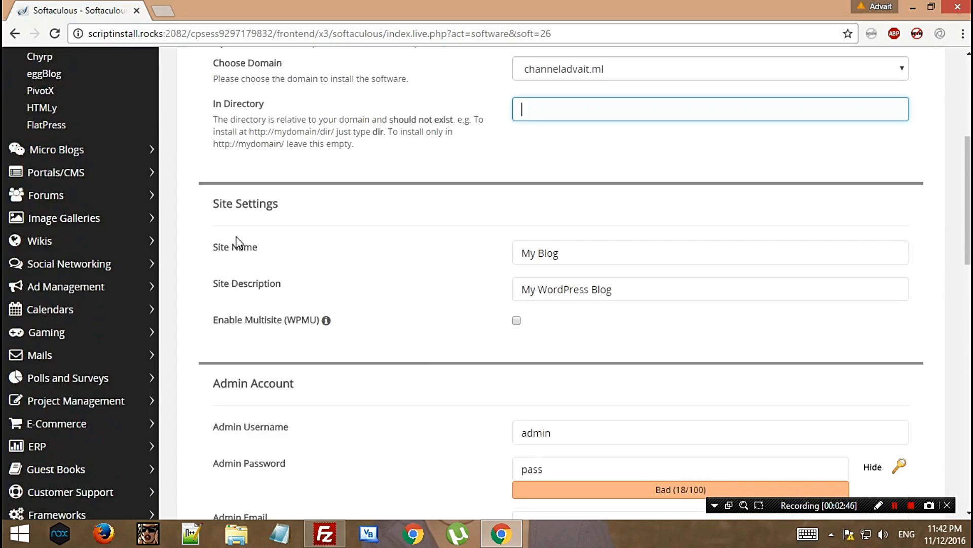
type("Ad")
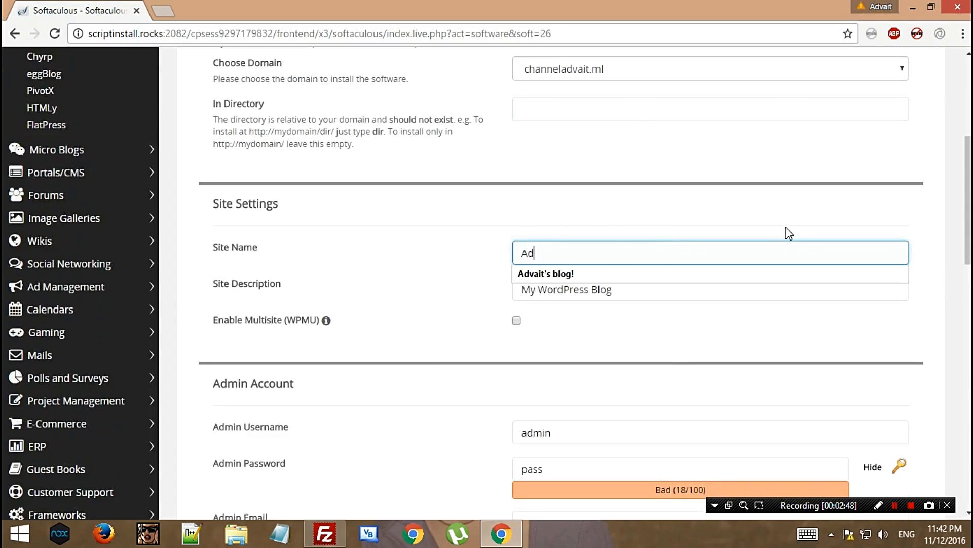
left_click(545, 274)
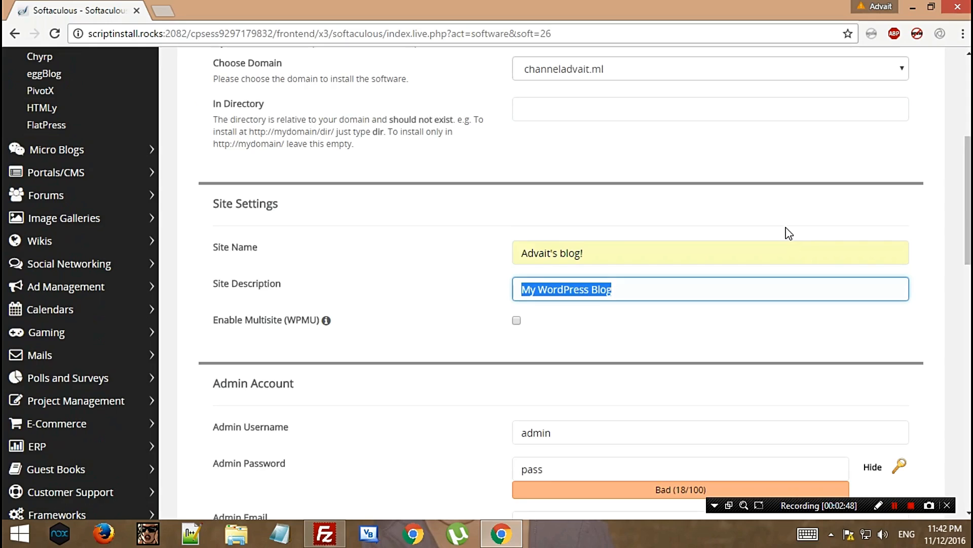
type("Wa")
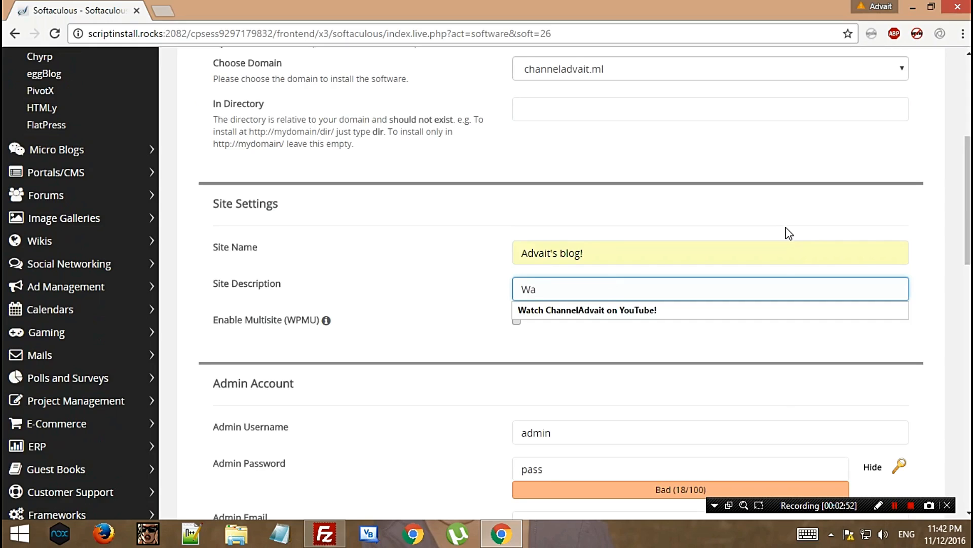
scroll("down", 3)
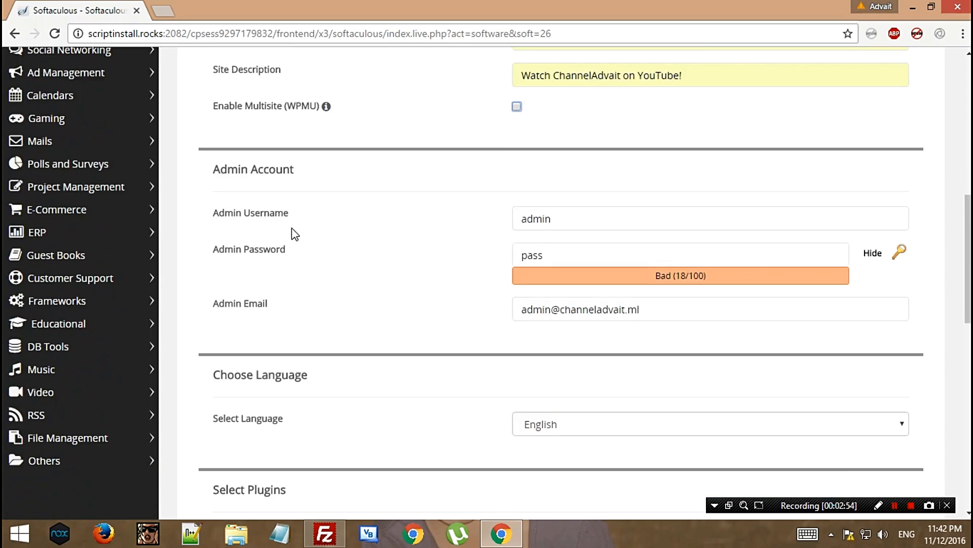
Replace the default admin username with a custom one and enter a stronger admin password
left_click(591, 218)
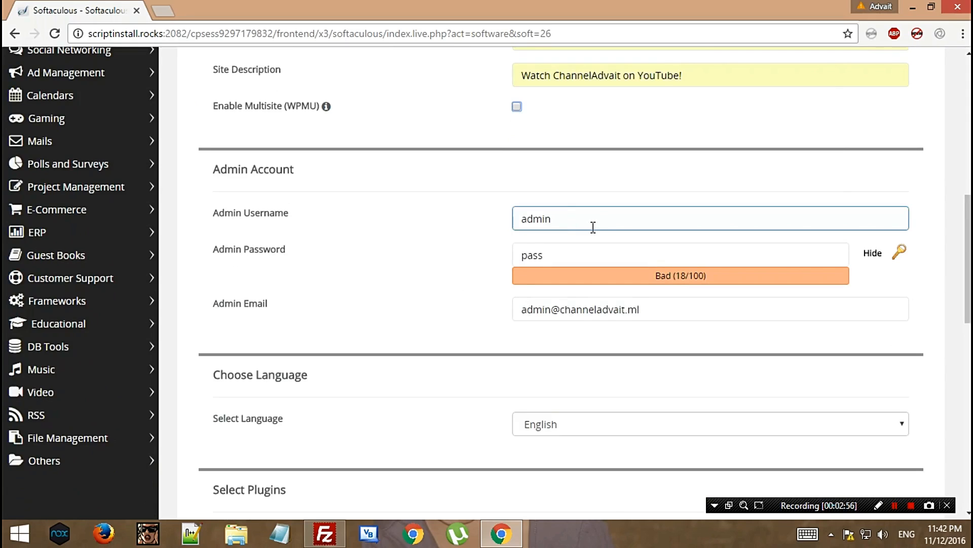
double_click(536, 218)
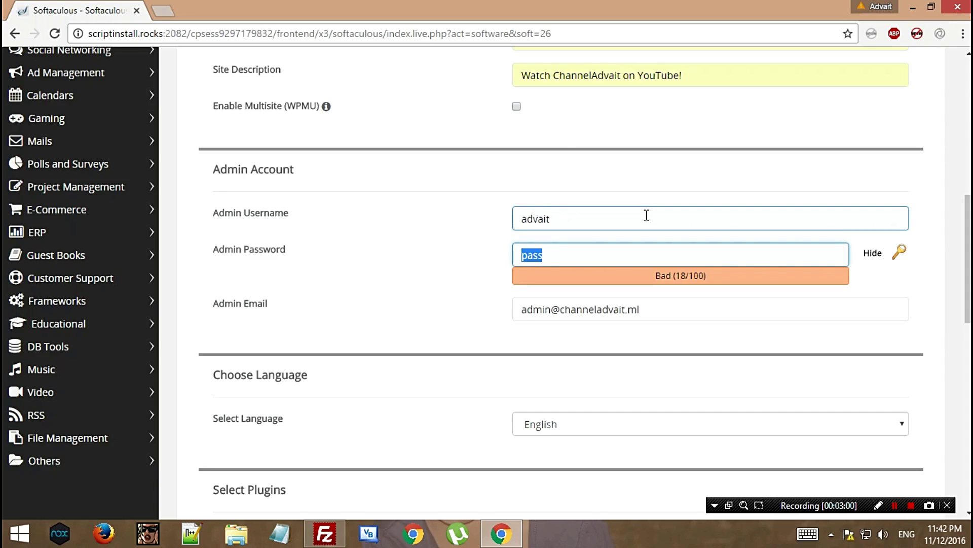
type("abcdef")
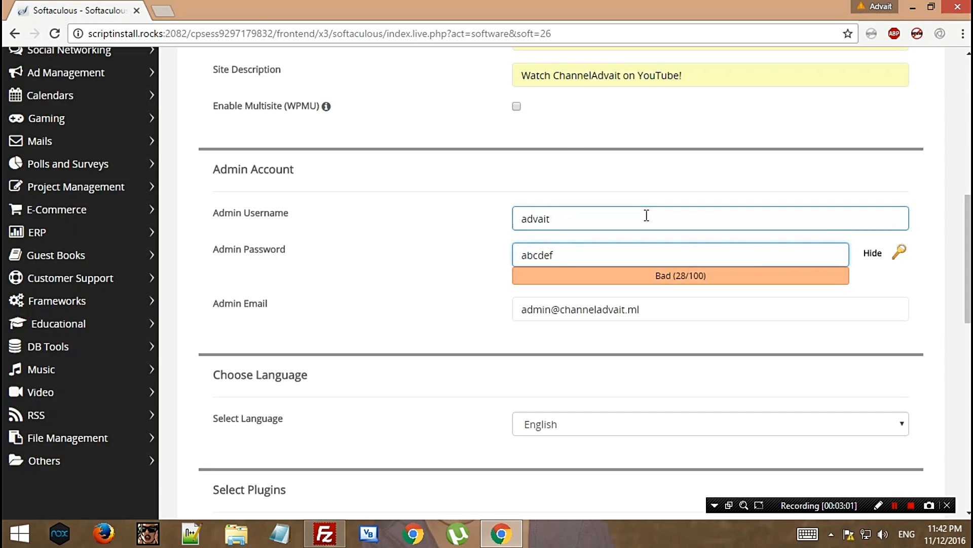
type("ghi")
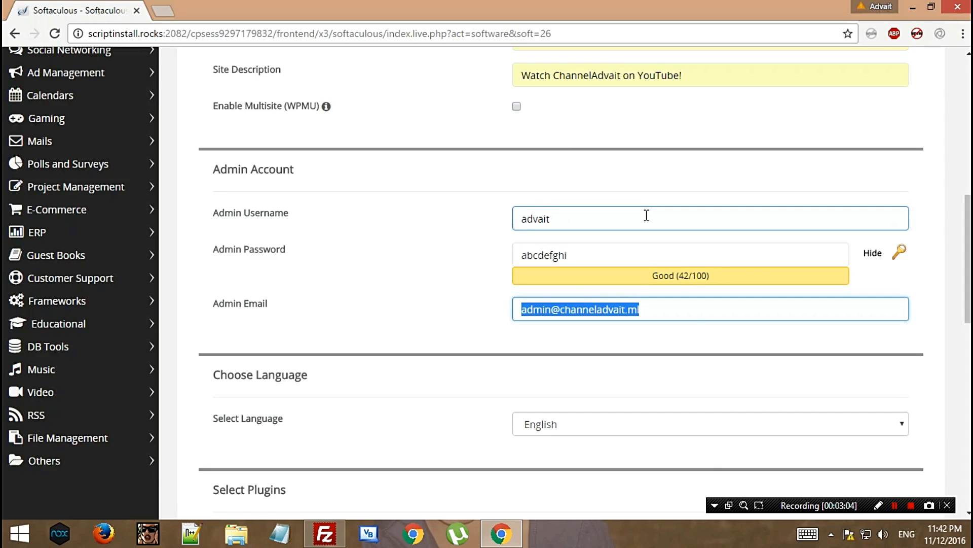
scroll("down", 3)
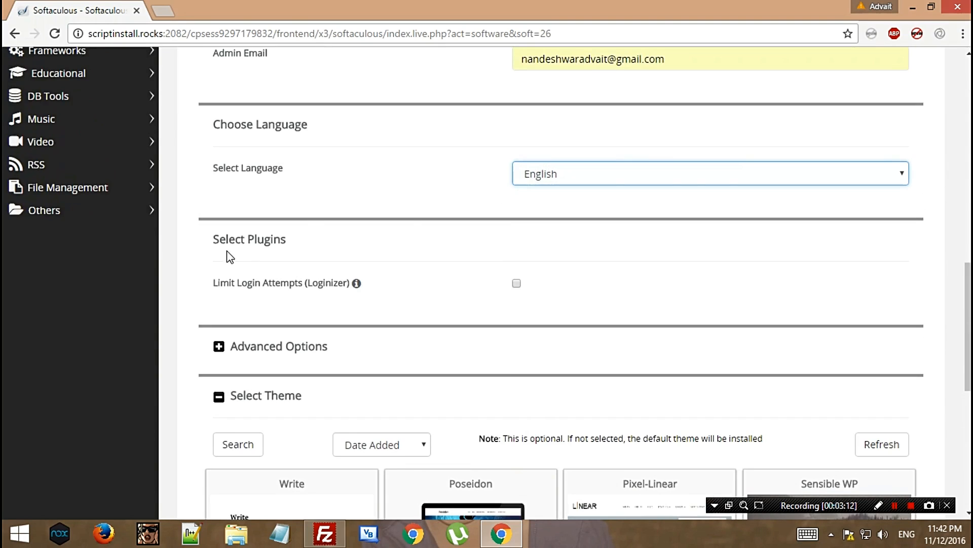
Pick the WEN Associate theme from the next theme page and launch the WordPress installation
double_click(248, 239)
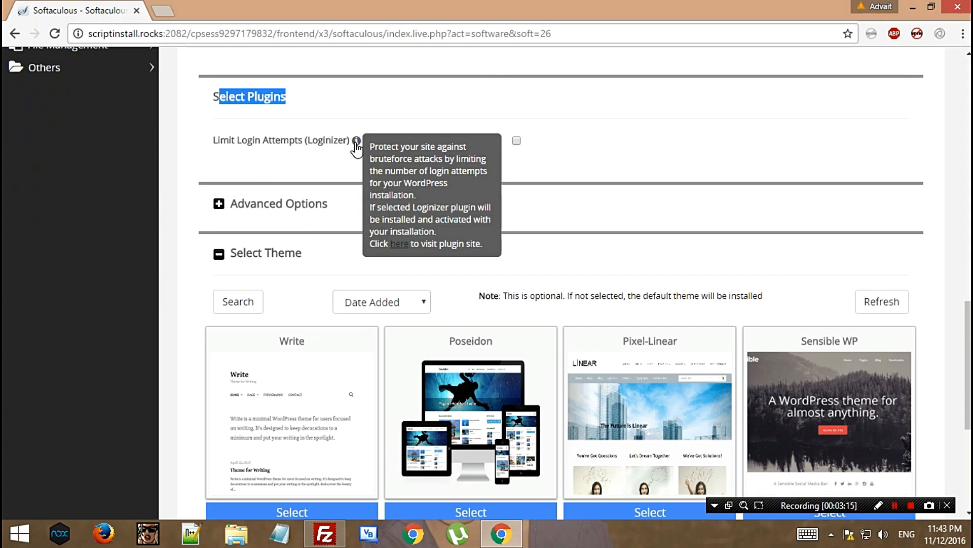
scroll("down", 3)
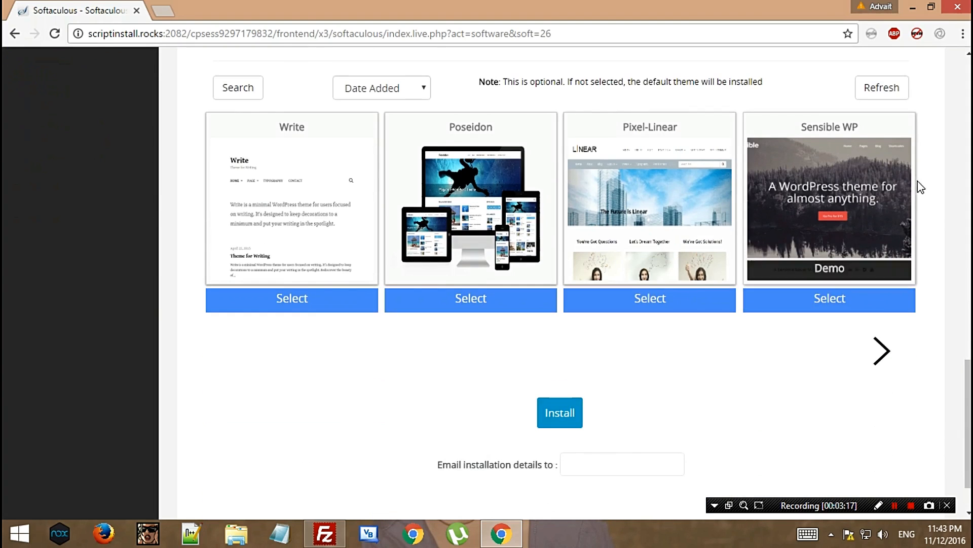
scroll("up", 3)
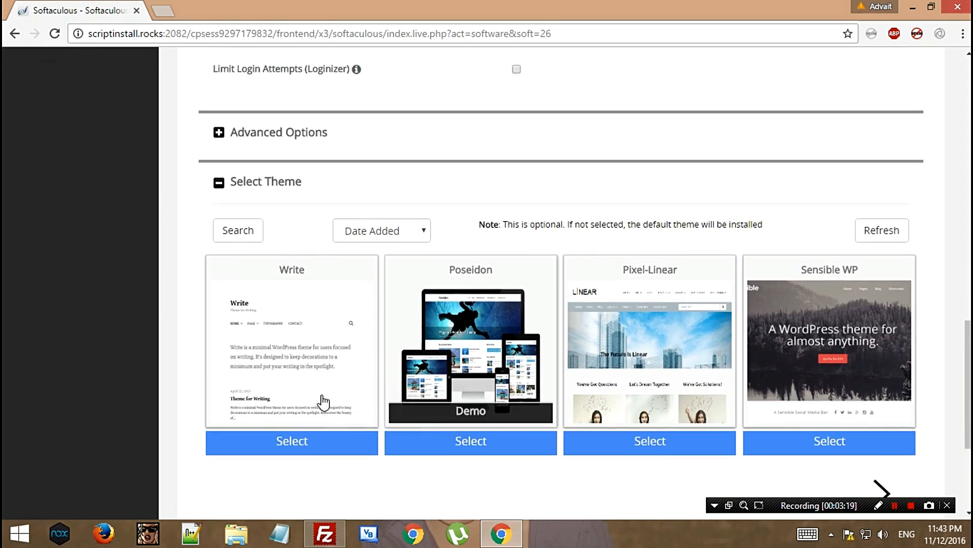
scroll("down", 3)
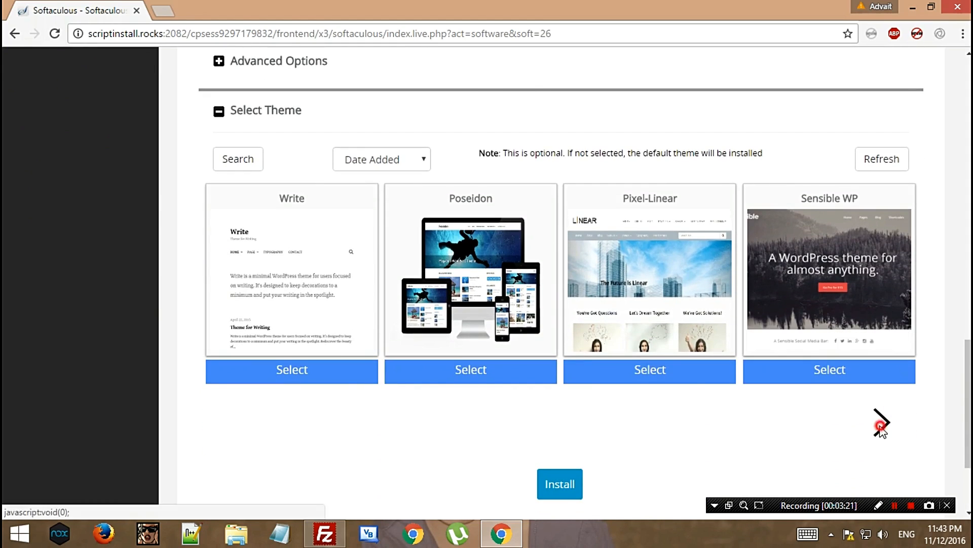
left_click(882, 424)
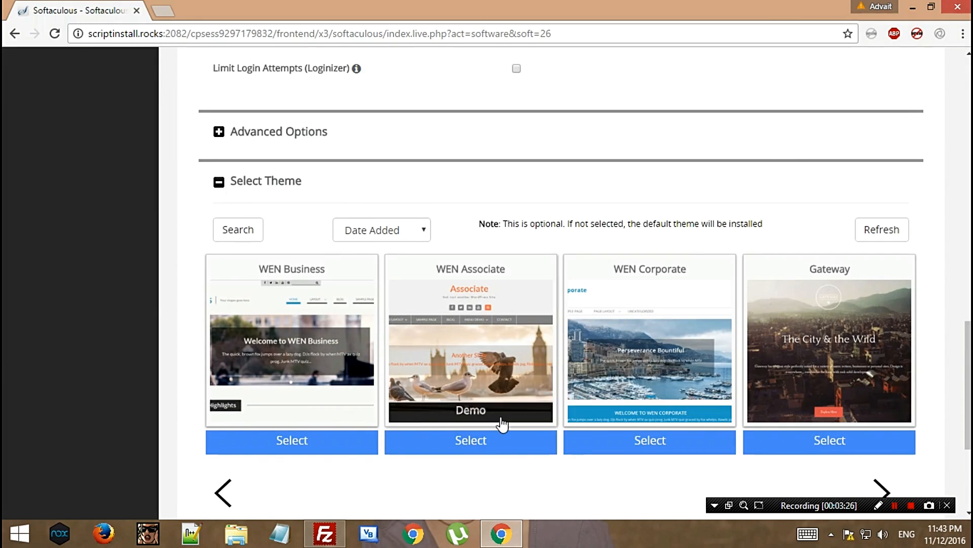
scroll("down", 3)
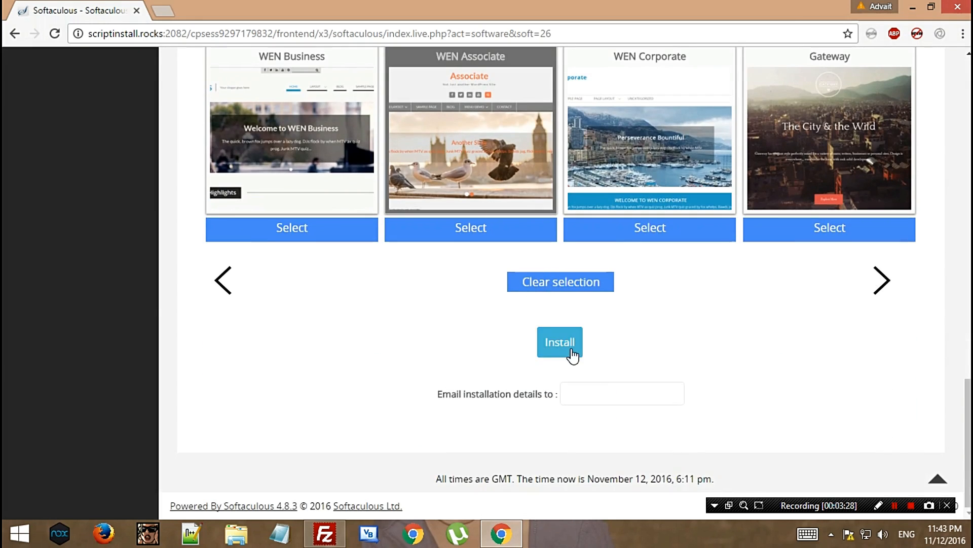
left_click(560, 341)
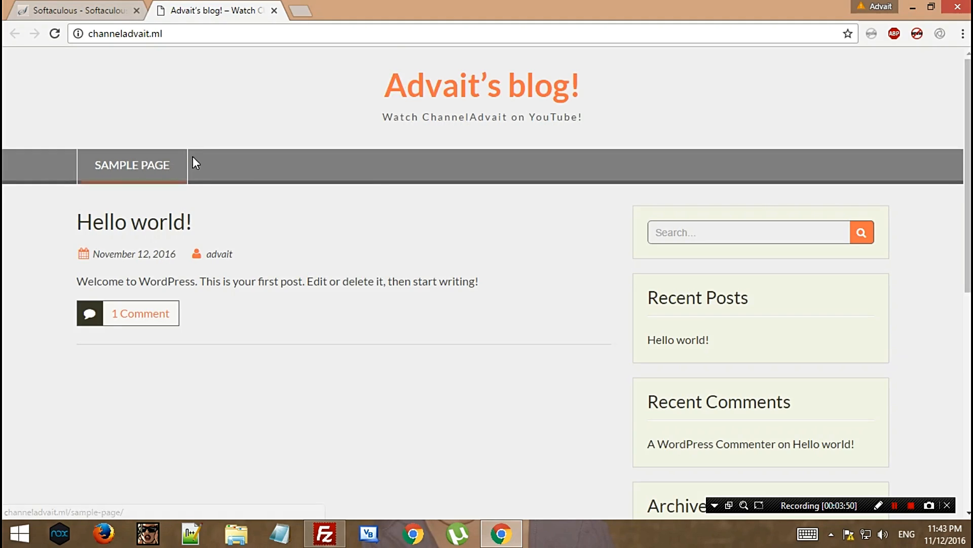
Scroll through the live blog homepage at channeladvait.ml, down to the widgets and footer
scroll("down", 3)
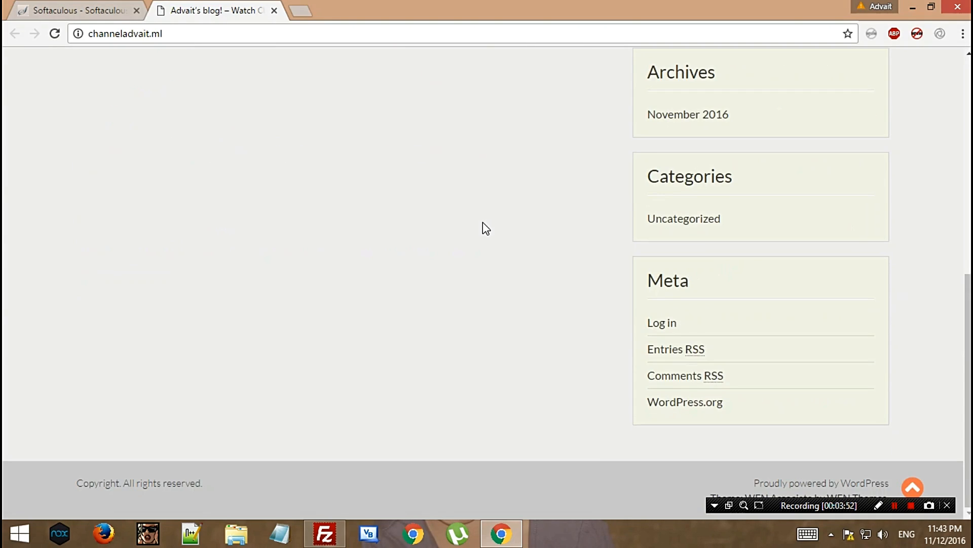
scroll("up", 3)
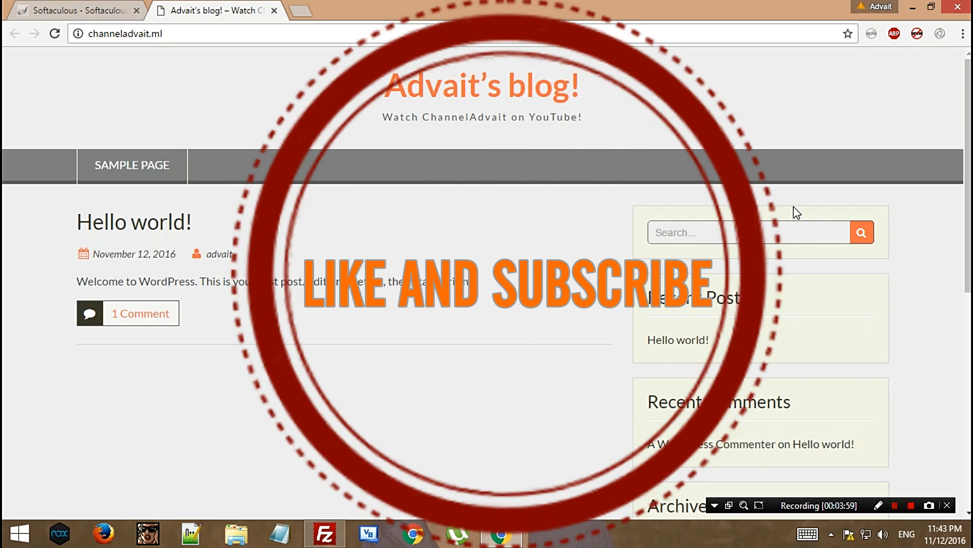
mouse_move(952, 290)
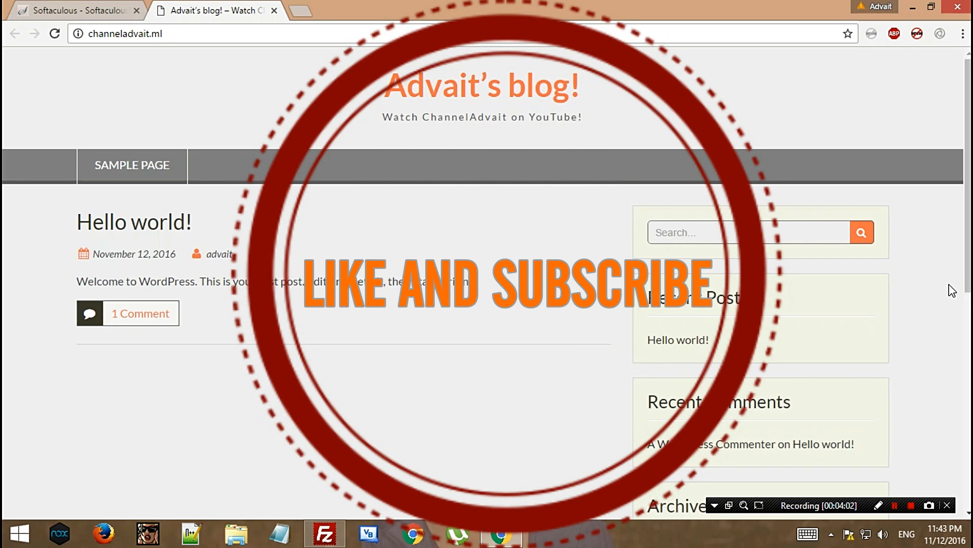